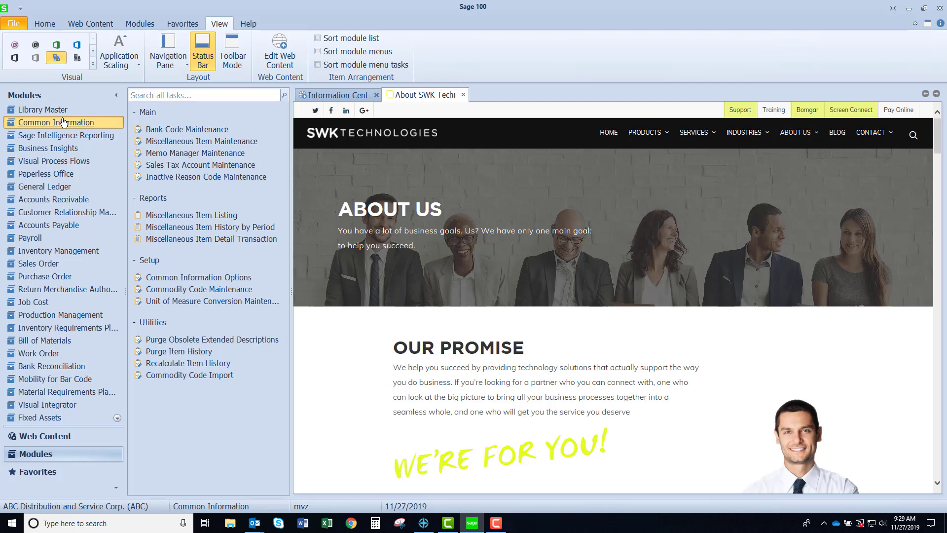
pyautogui.moveTo(186, 130)
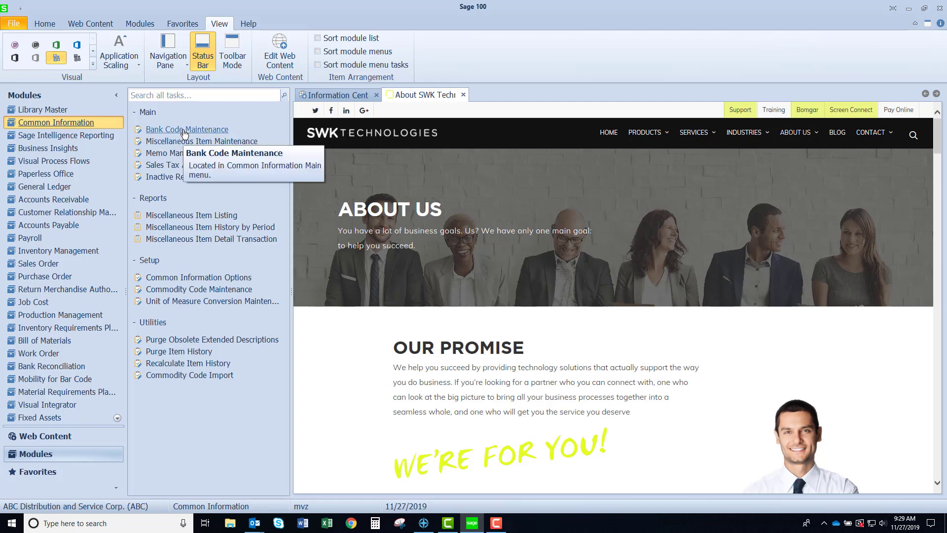
pyautogui.moveTo(201, 141)
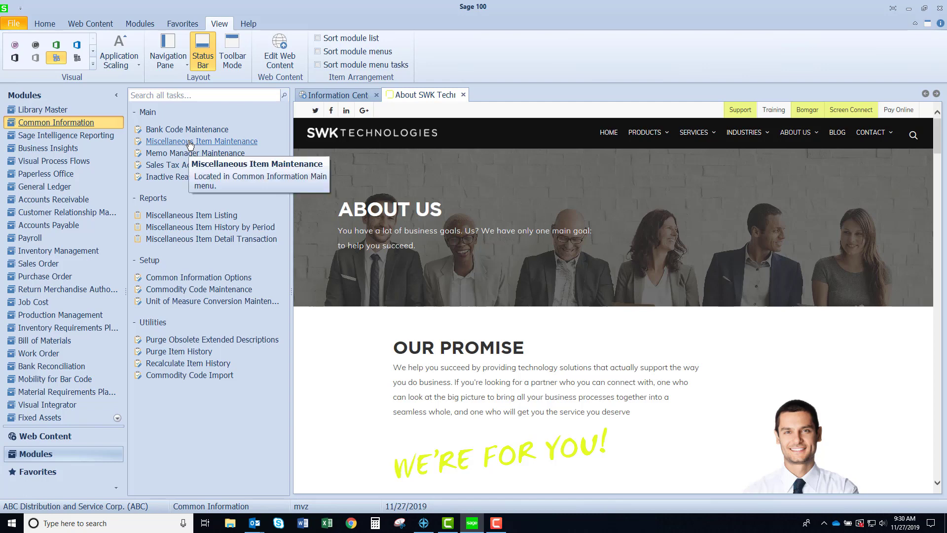
pyautogui.moveTo(194, 153)
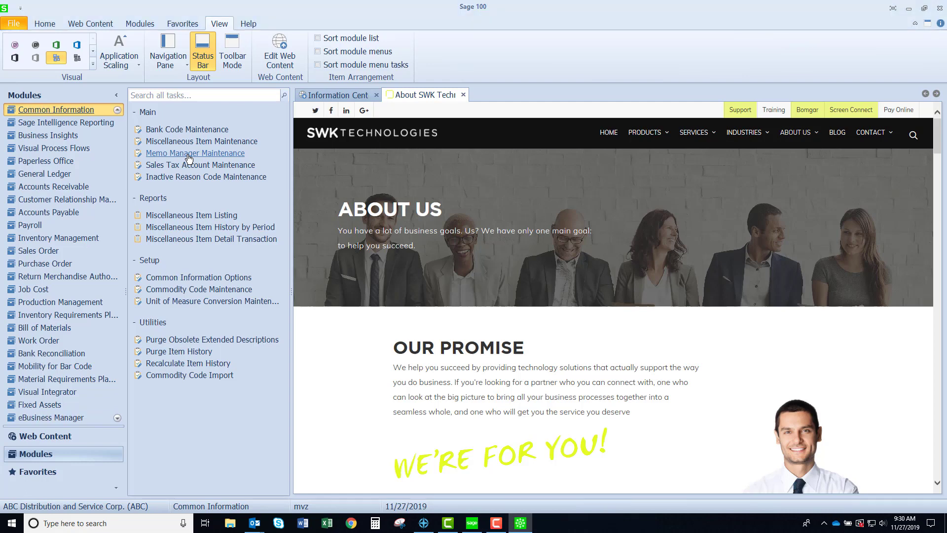
# - Load the Accounts Payable Vendor memo record in Memo Manager Maintenance
pyautogui.click(194, 153)
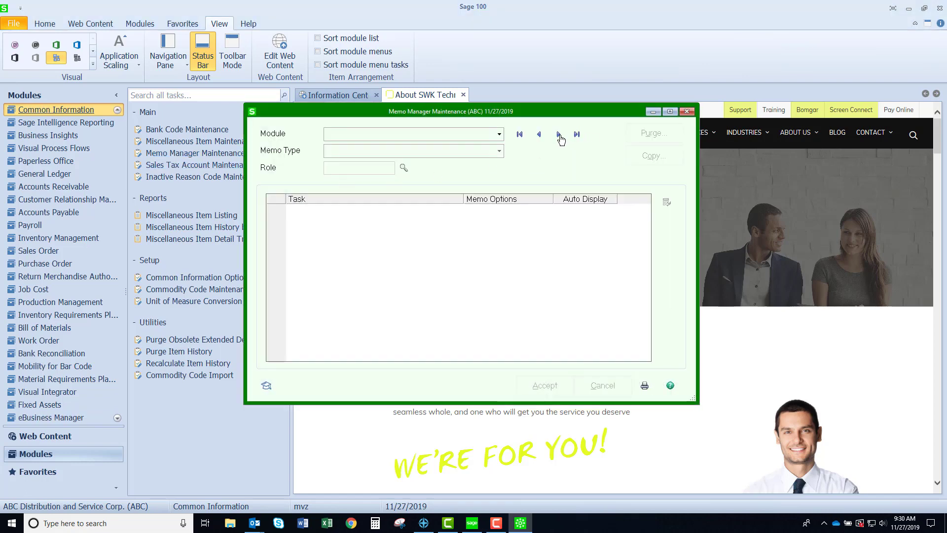
pyautogui.click(559, 134)
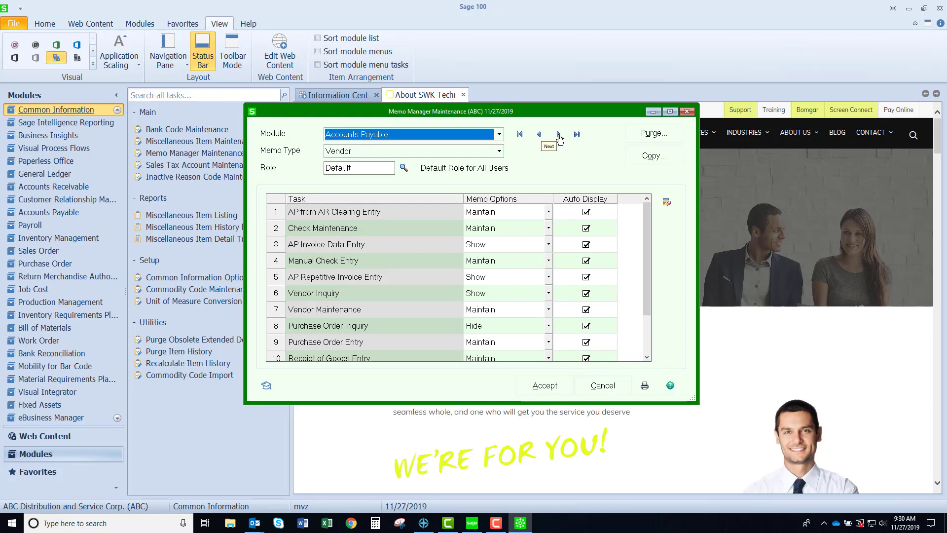
pyautogui.moveTo(558, 139)
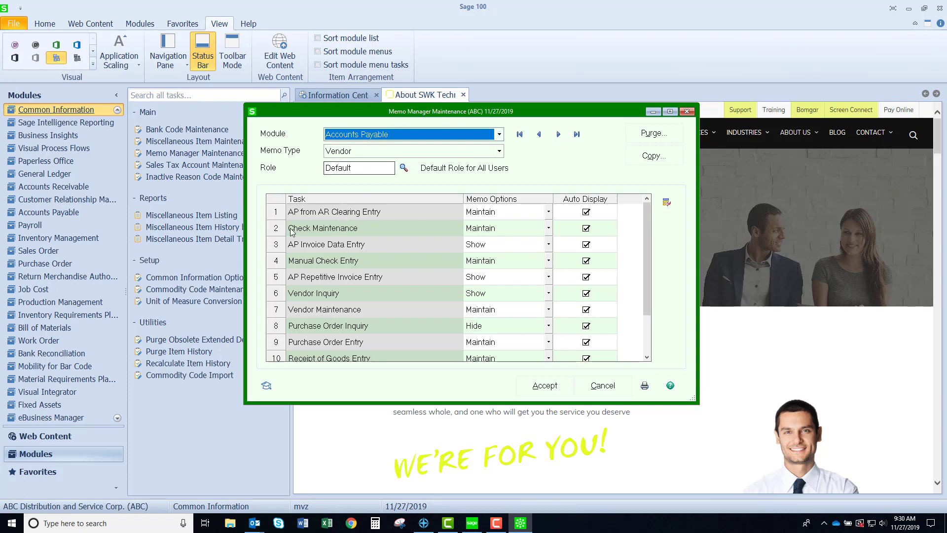
pyautogui.moveTo(493, 235)
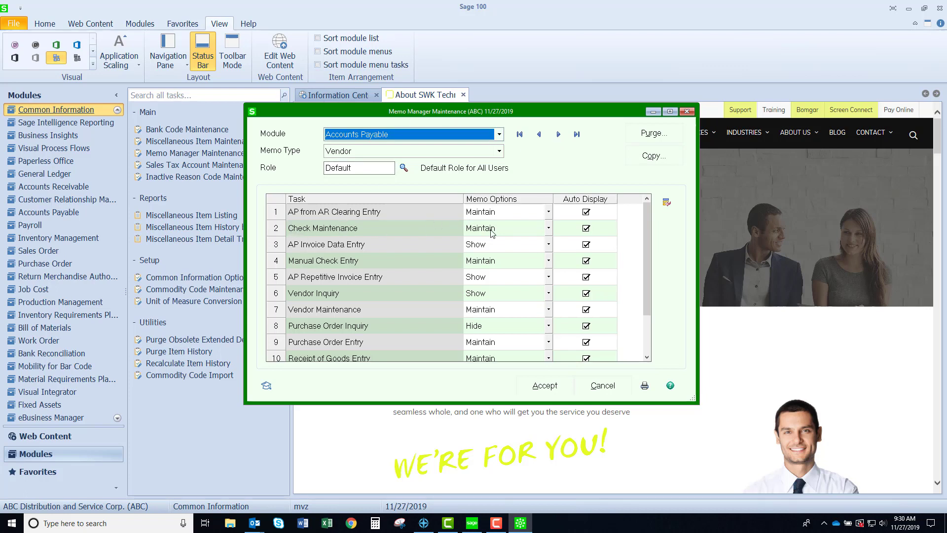
pyautogui.moveTo(553, 235)
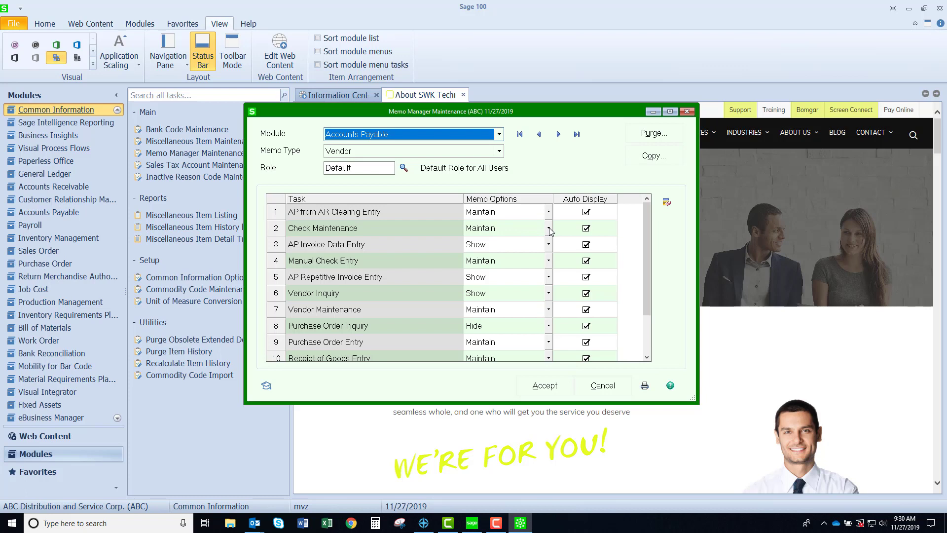
# - Set the Check Maintenance memo option for the Default role to Show
pyautogui.click(546, 228)
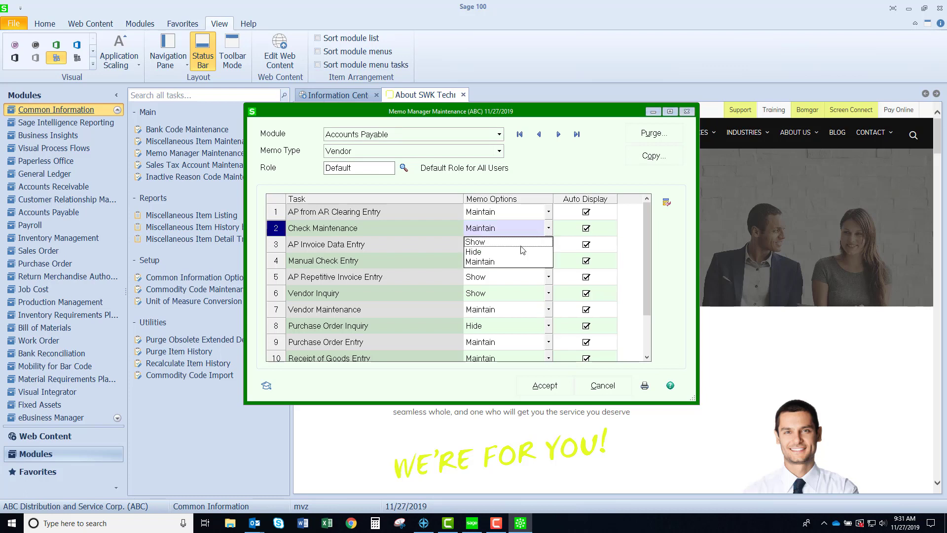
pyautogui.click(477, 241)
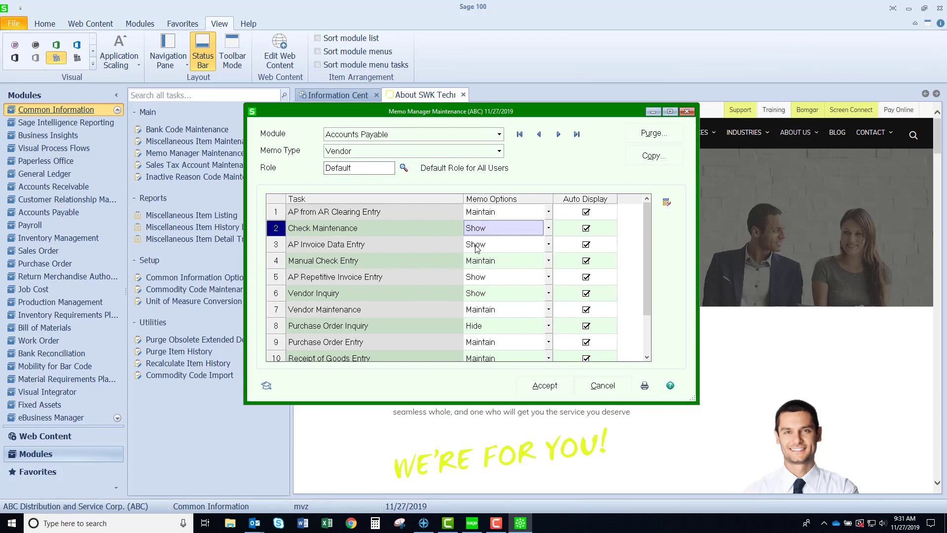
pyautogui.moveTo(551, 235)
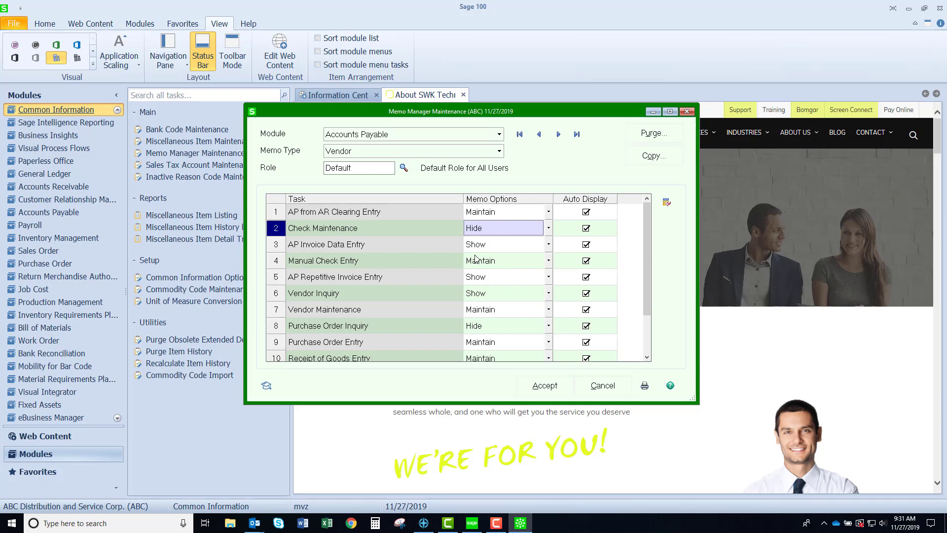
pyautogui.moveTo(597, 265)
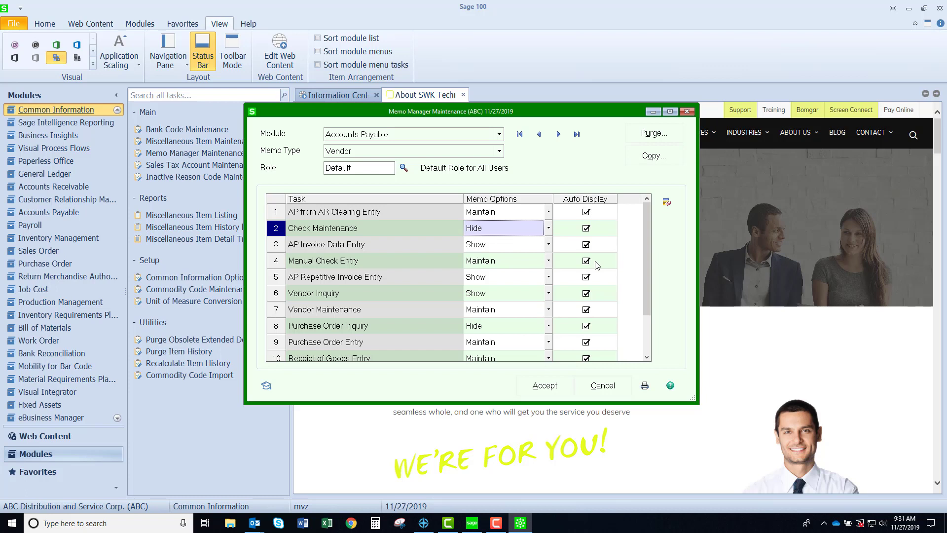
pyautogui.moveTo(604, 305)
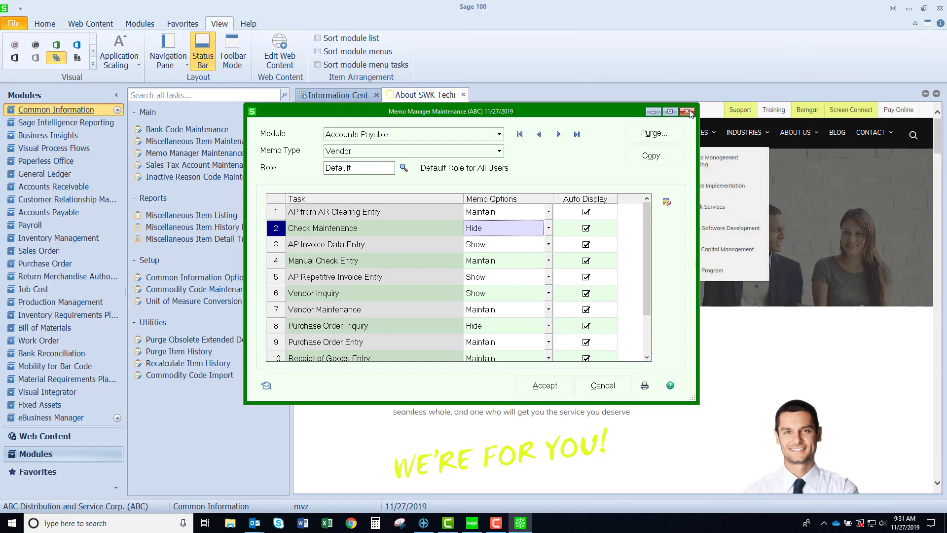
# - Leave Memo Manager and load tax code CA California in Sales Tax Account Maintenance
pyautogui.click(687, 112)
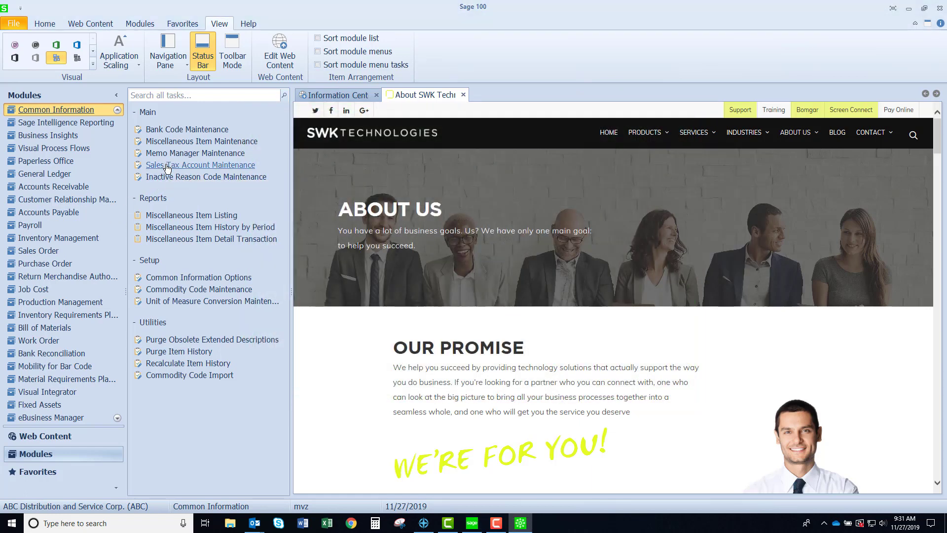
pyautogui.click(200, 164)
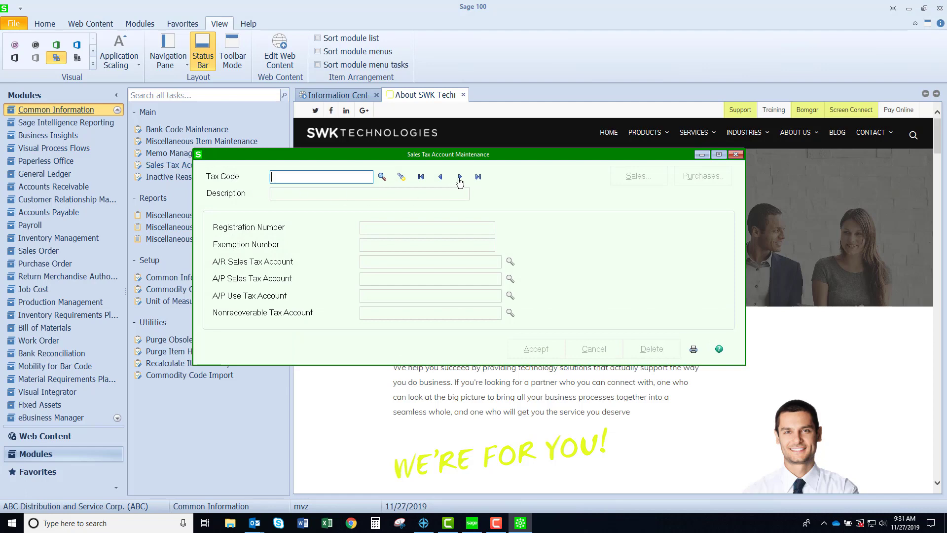
pyautogui.click(459, 176)
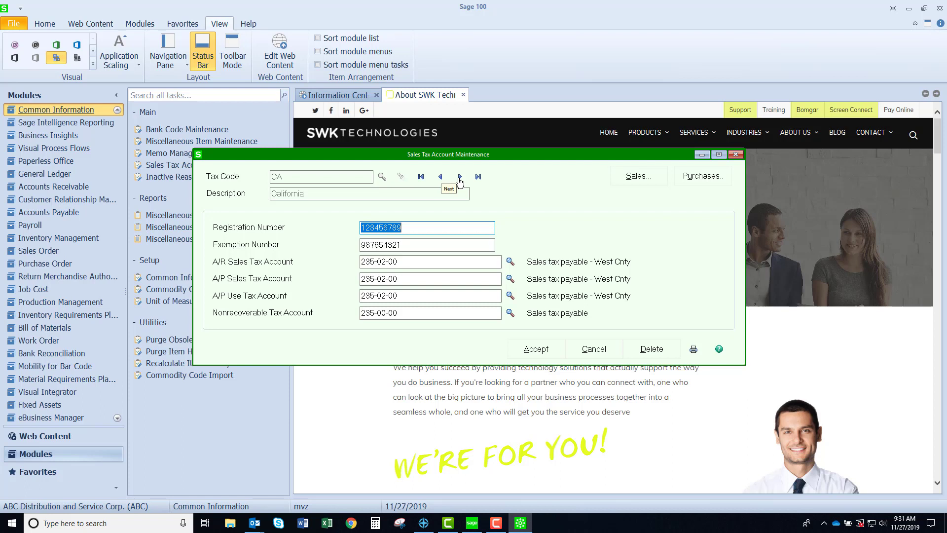
pyautogui.moveTo(459, 176)
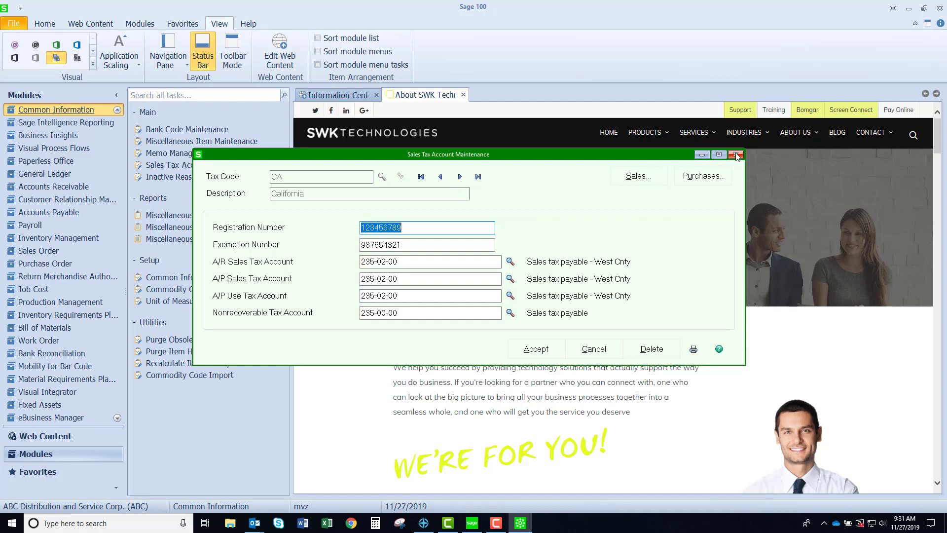
# - Leave Sales Tax Account Maintenance and view the Inactive Reason Code list
pyautogui.click(736, 154)
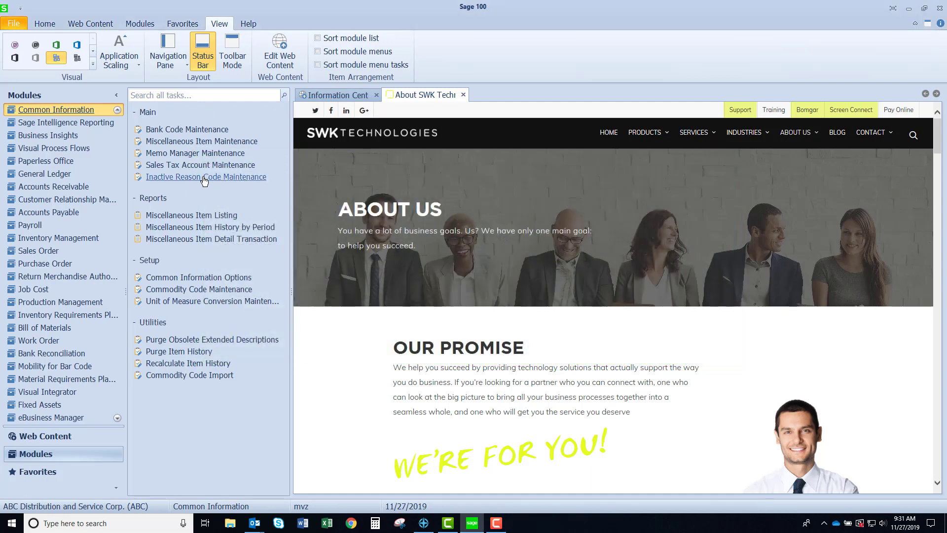
pyautogui.click(205, 177)
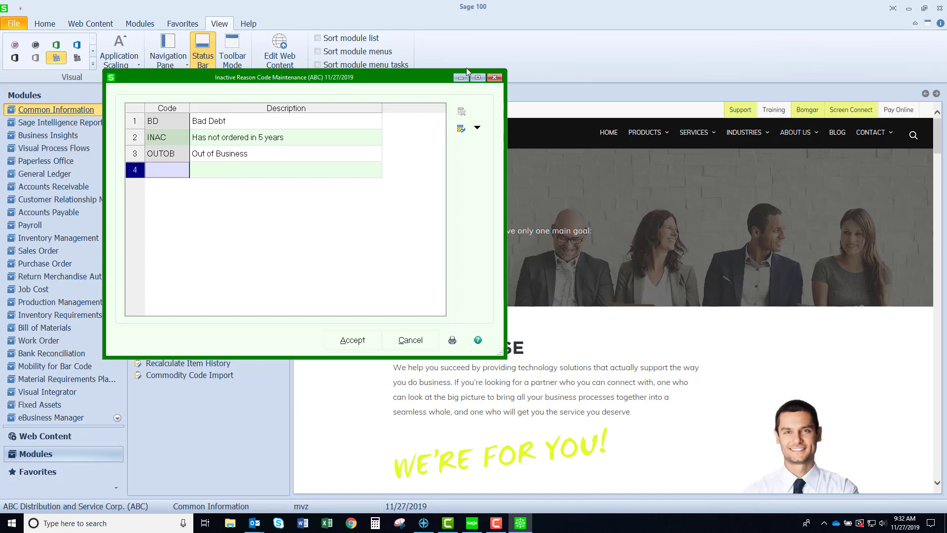
# - Leave the inactive reason codes and bring up the Miscellaneous Item Listing report options
pyautogui.click(410, 339)
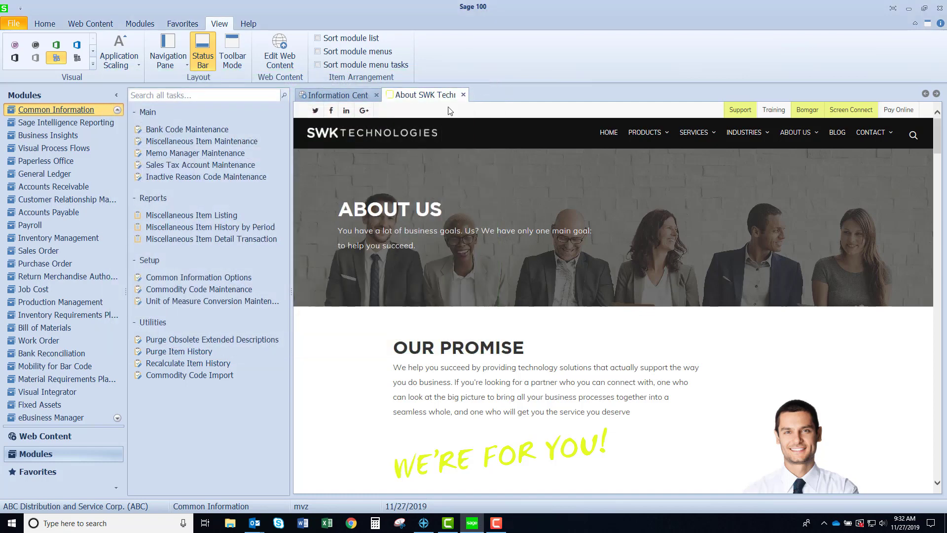
pyautogui.moveTo(191, 215)
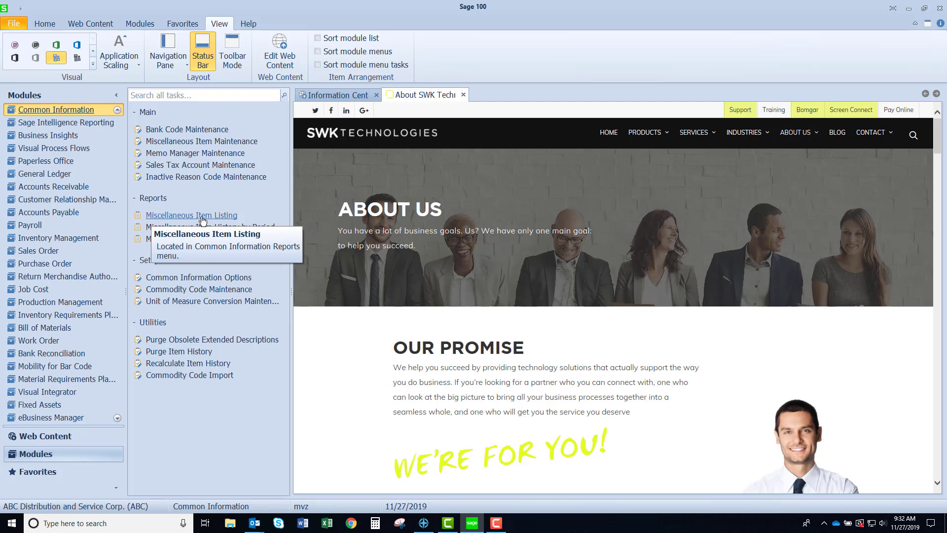
pyautogui.click(192, 215)
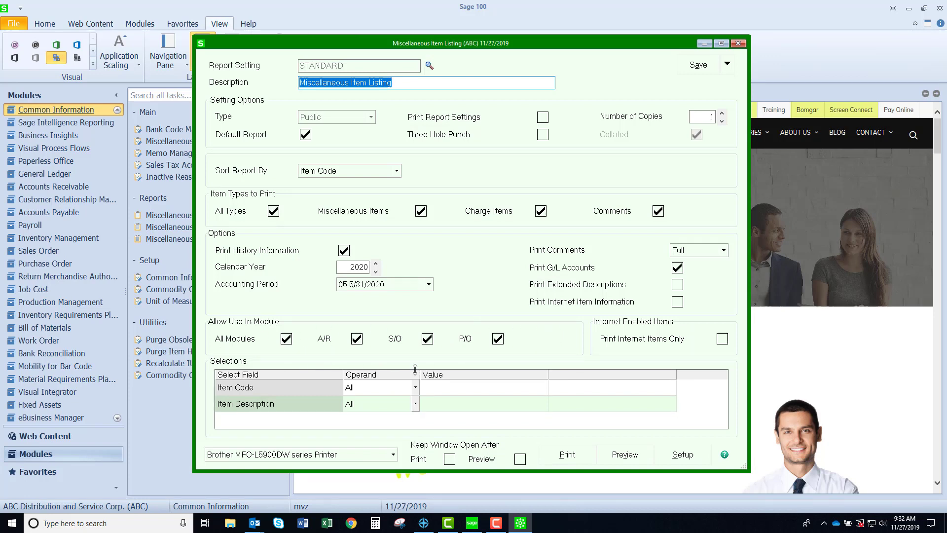
# - Preview the Miscellaneous Item Listing report and maximize the preview window
pyautogui.click(624, 454)
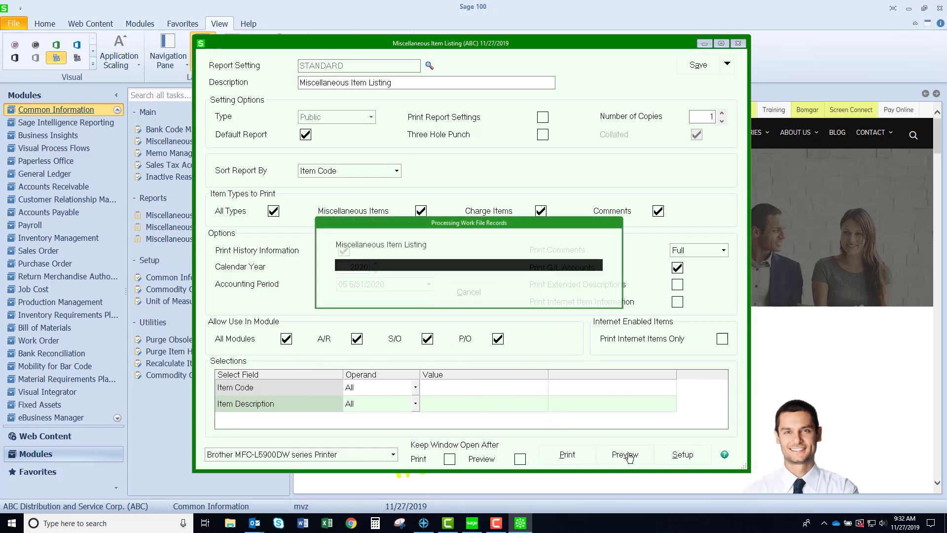
pyautogui.click(626, 453)
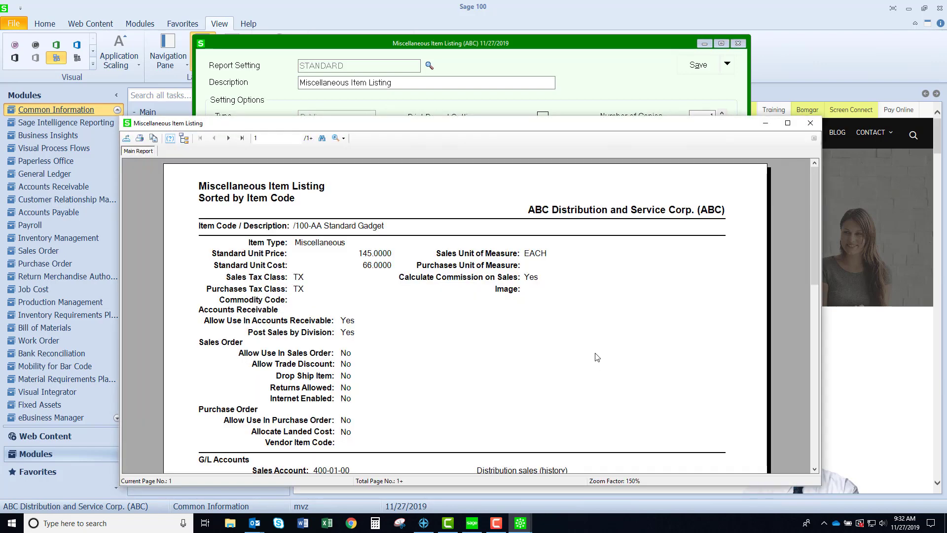
pyautogui.click(787, 124)
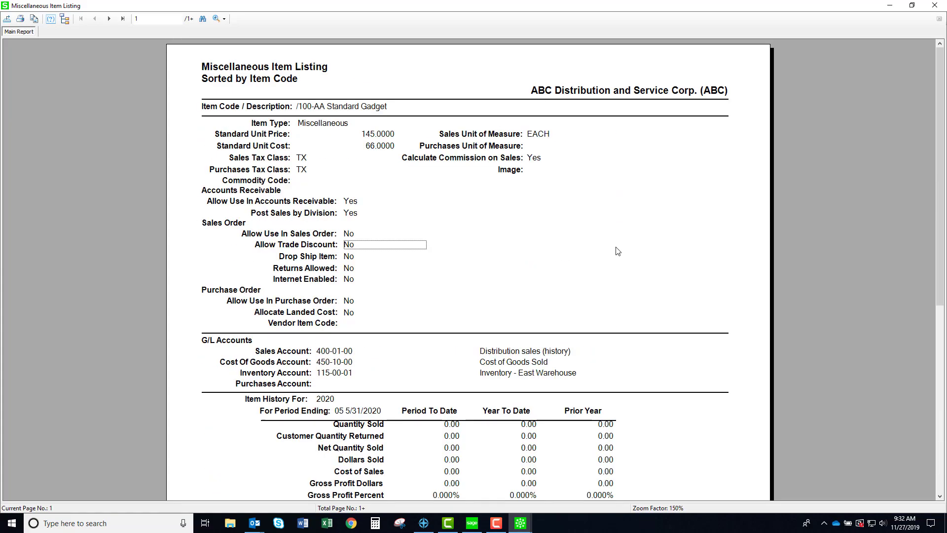
pyautogui.moveTo(889, 48)
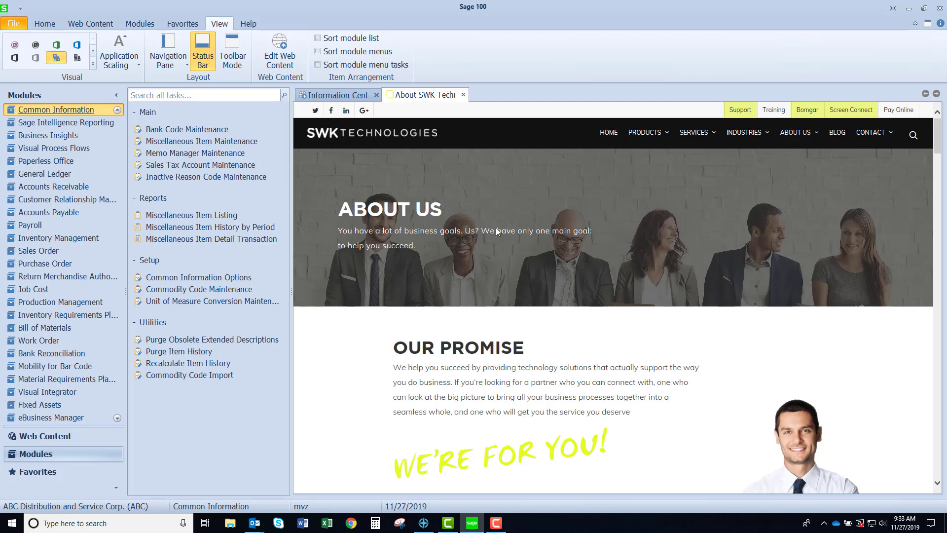
pyautogui.moveTo(181, 227)
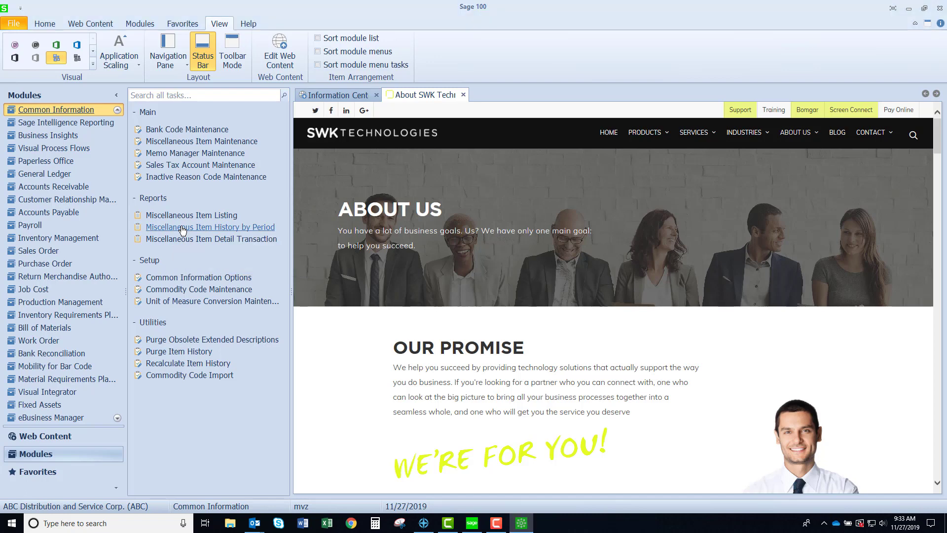
# - Bring up Miscellaneous Item History by Period with Keep Window Open After Preview ticked
pyautogui.click(209, 227)
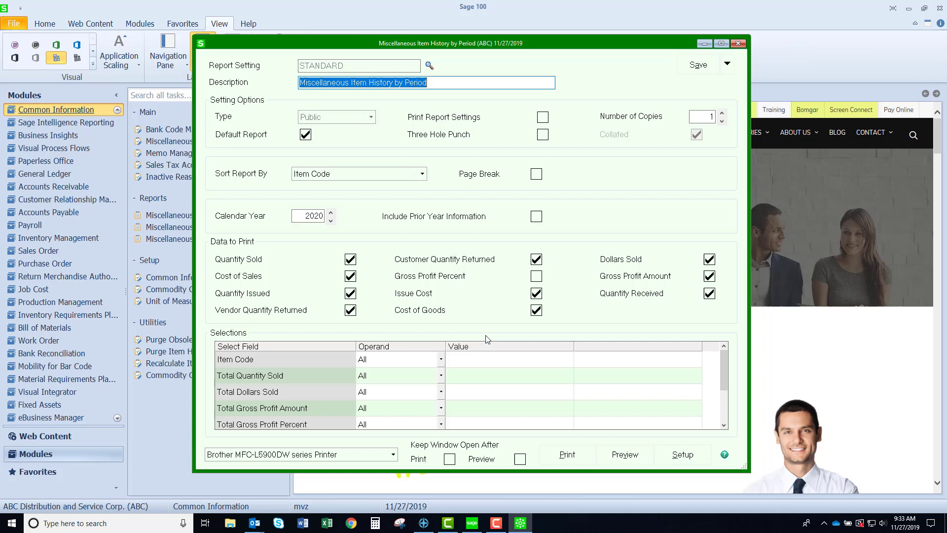
pyautogui.click(519, 458)
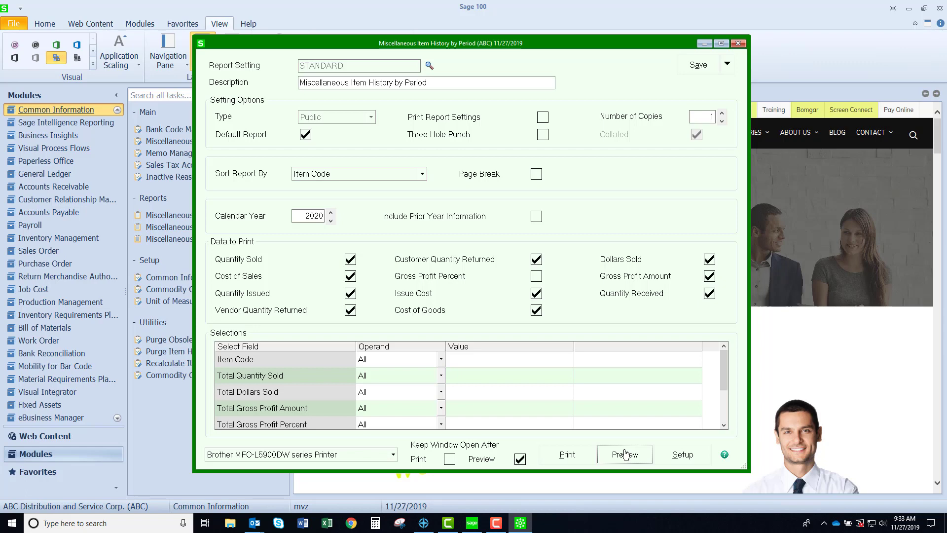
# - Preview the 2020 item history report, page through it, and close the preview
pyautogui.click(625, 454)
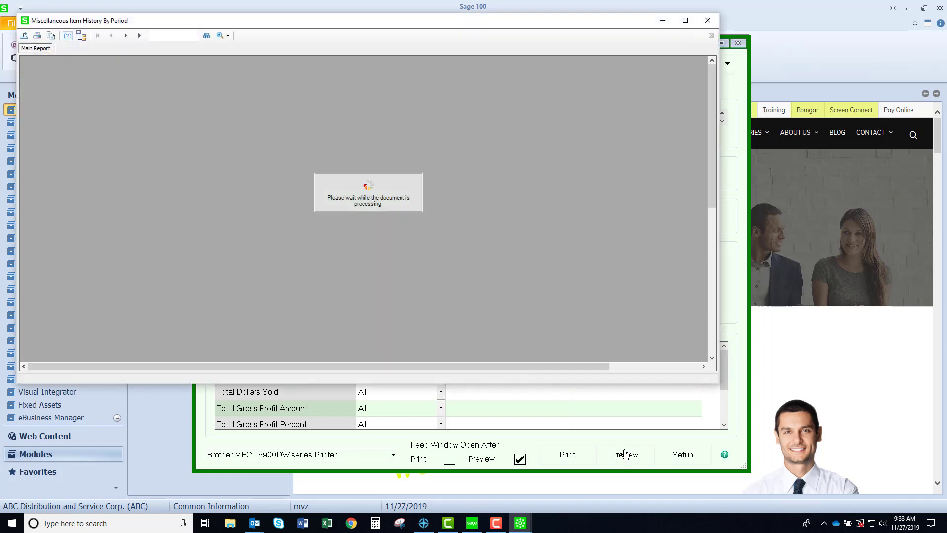
pyautogui.click(625, 454)
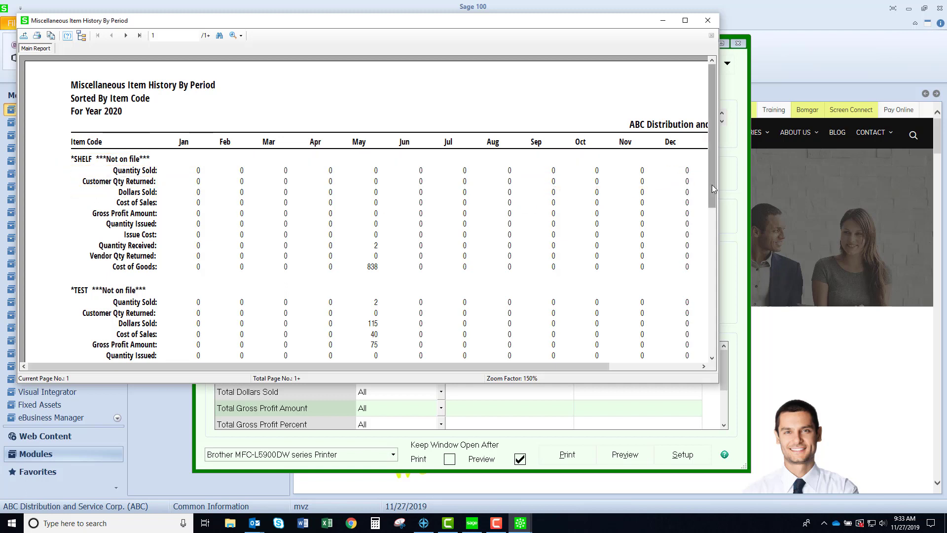
pyautogui.scroll(-3)
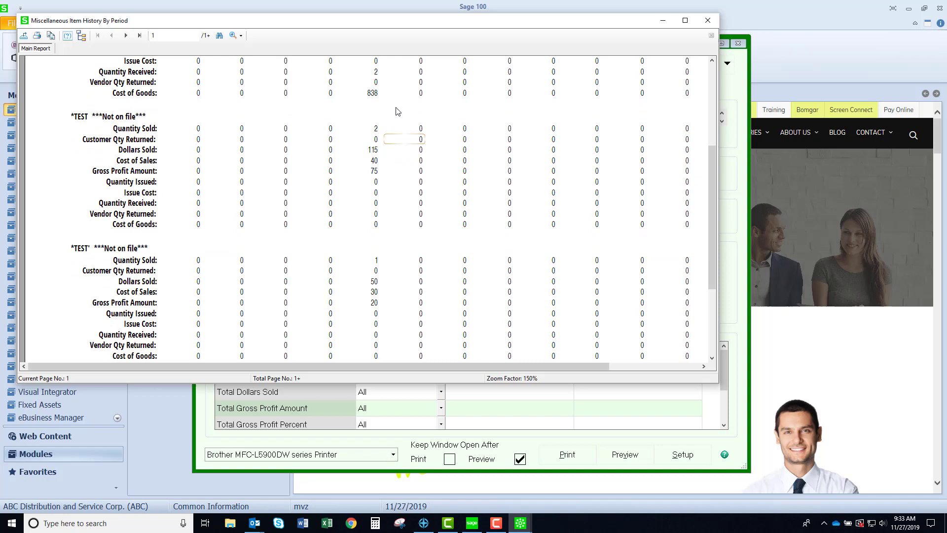
pyautogui.scroll(-3)
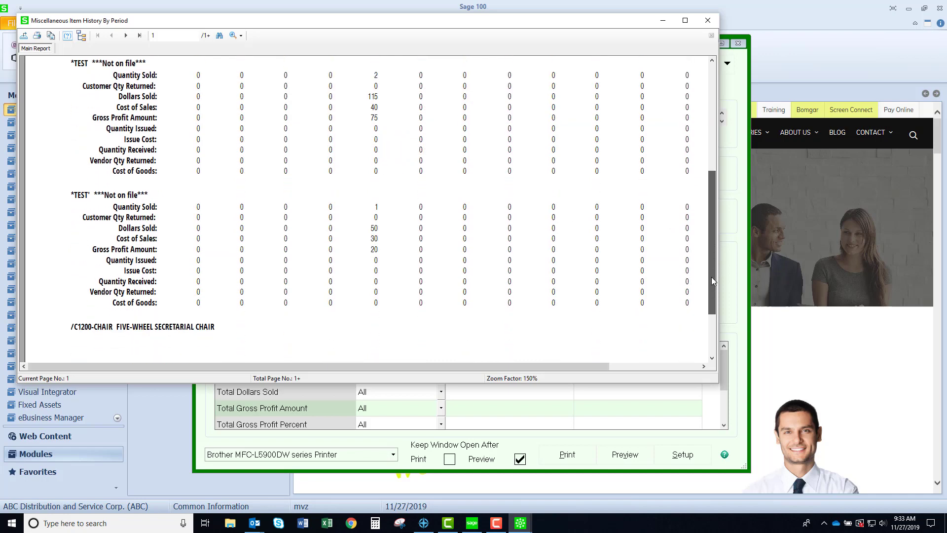
pyautogui.click(125, 35)
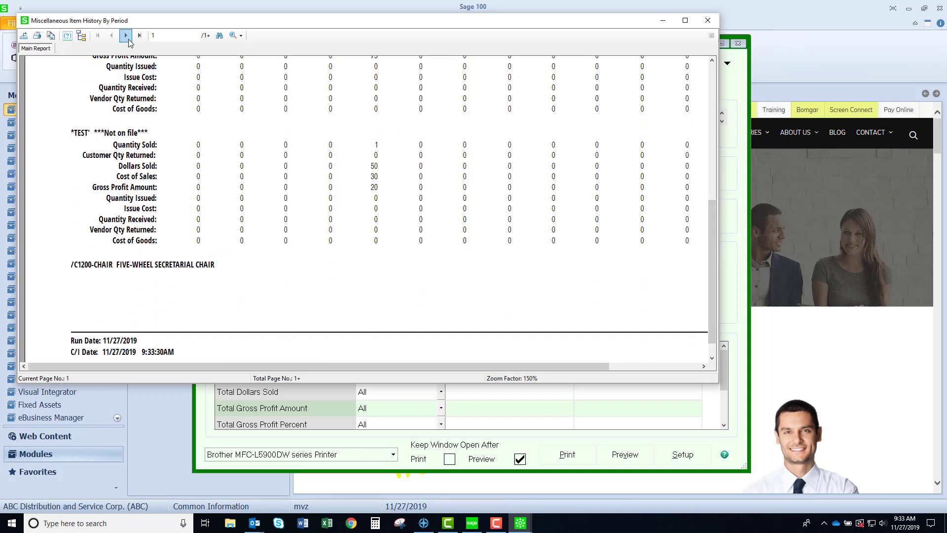
pyautogui.click(125, 35)
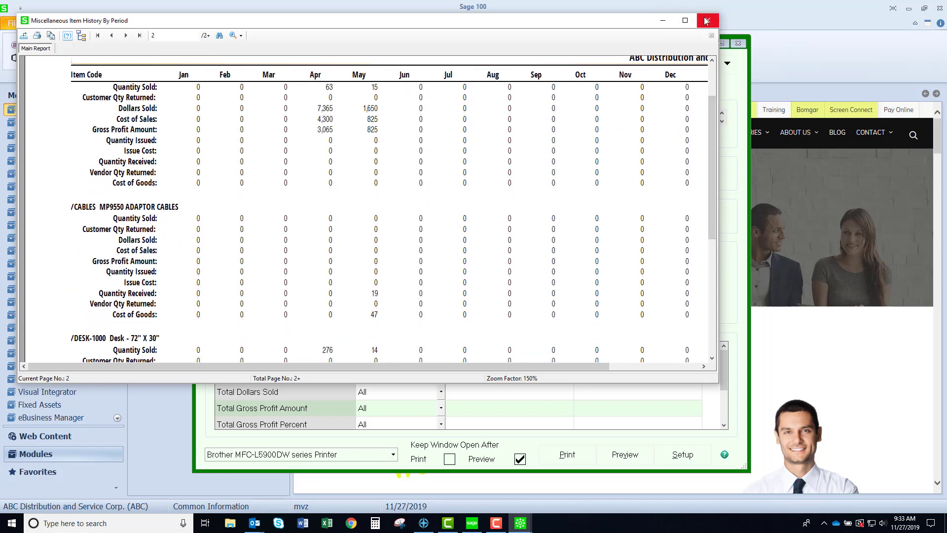
pyautogui.click(706, 19)
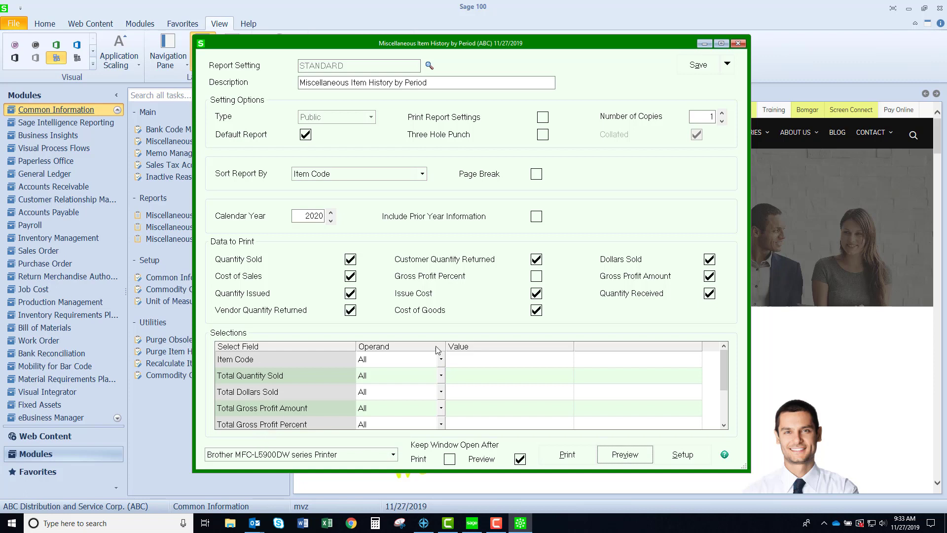
pyautogui.moveTo(457, 356)
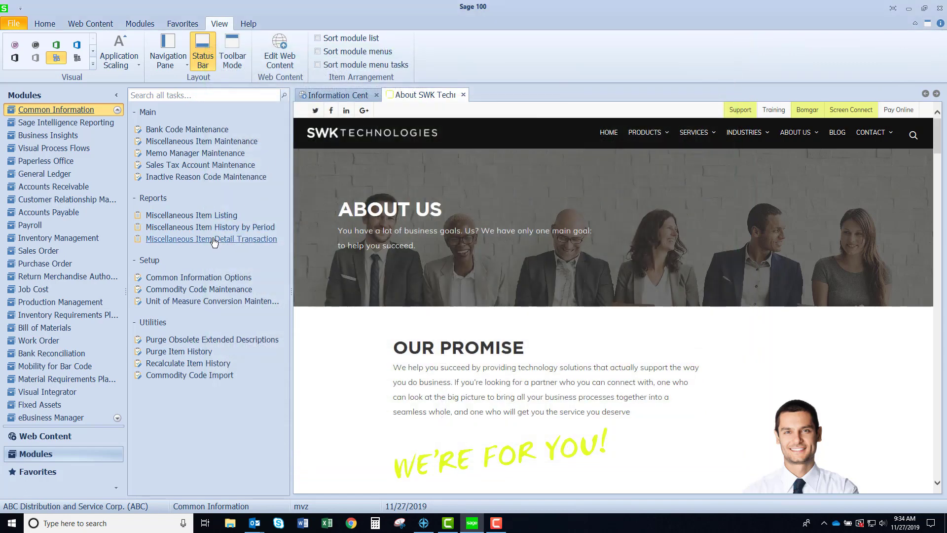
pyautogui.moveTo(211, 239)
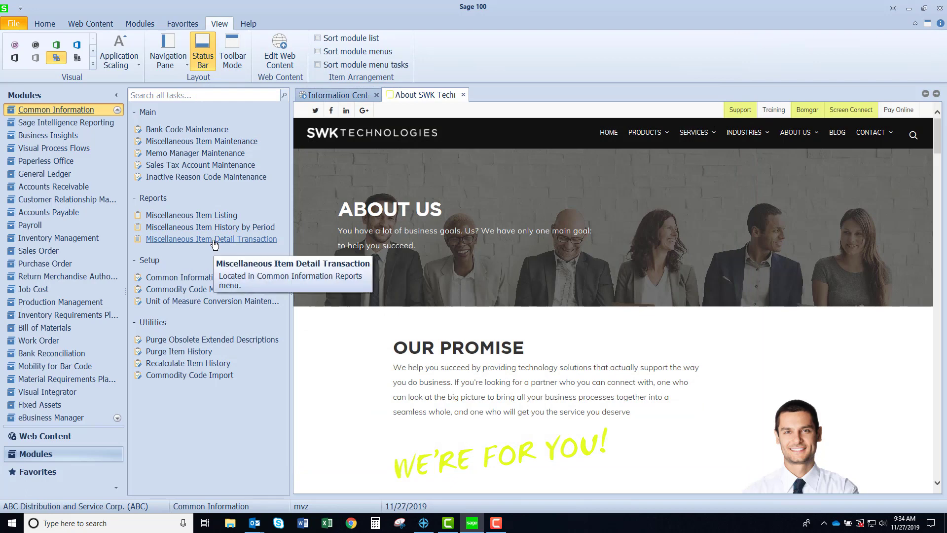
# - Preview the Miscellaneous Item Detail Transaction report By Period for May 2020
pyautogui.click(211, 238)
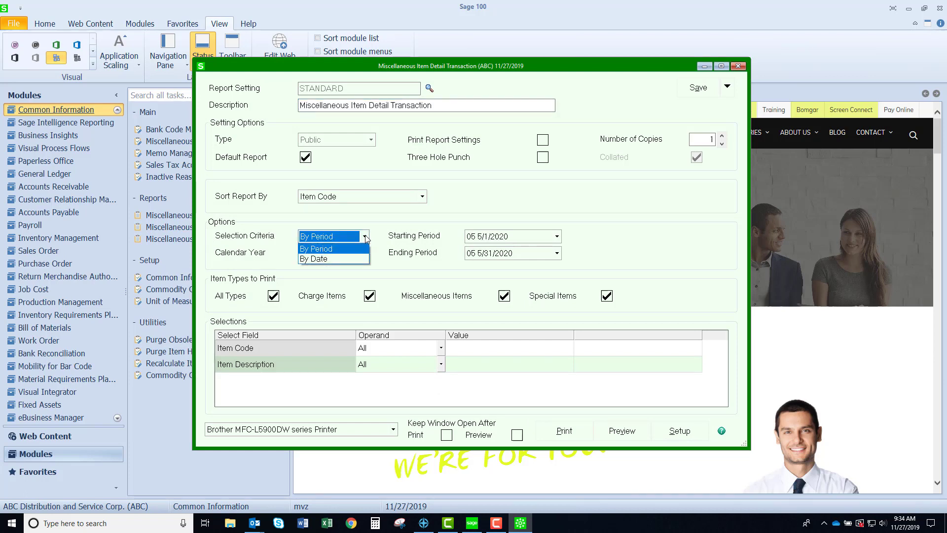
pyautogui.click(329, 248)
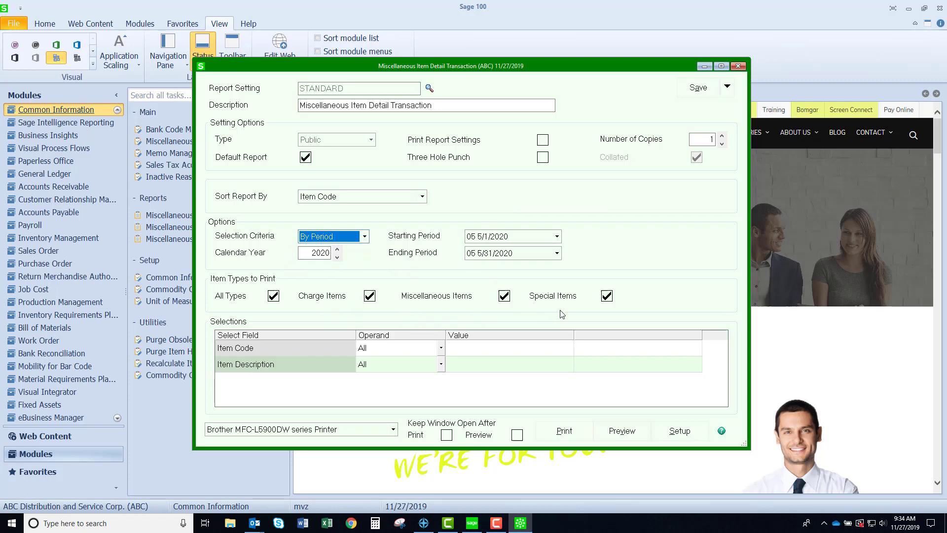
pyautogui.moveTo(365, 317)
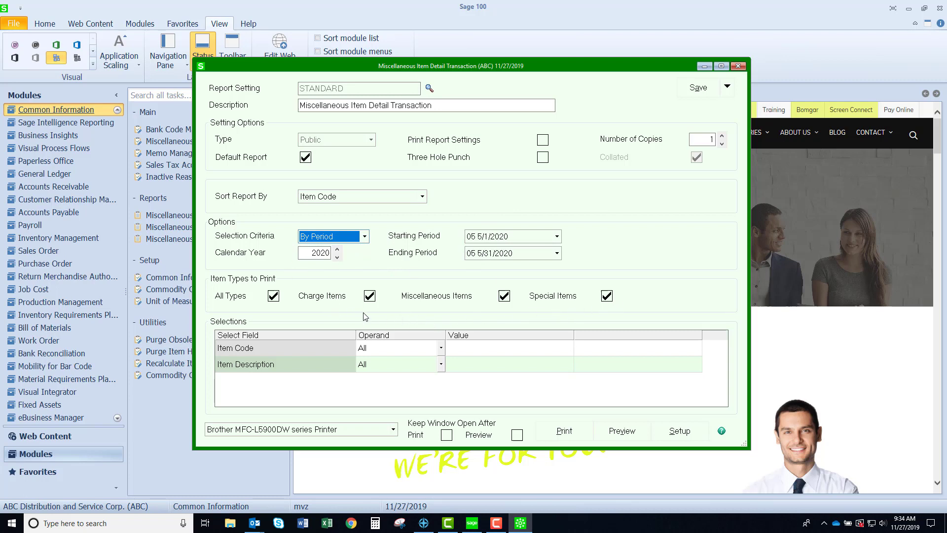
pyautogui.moveTo(558, 302)
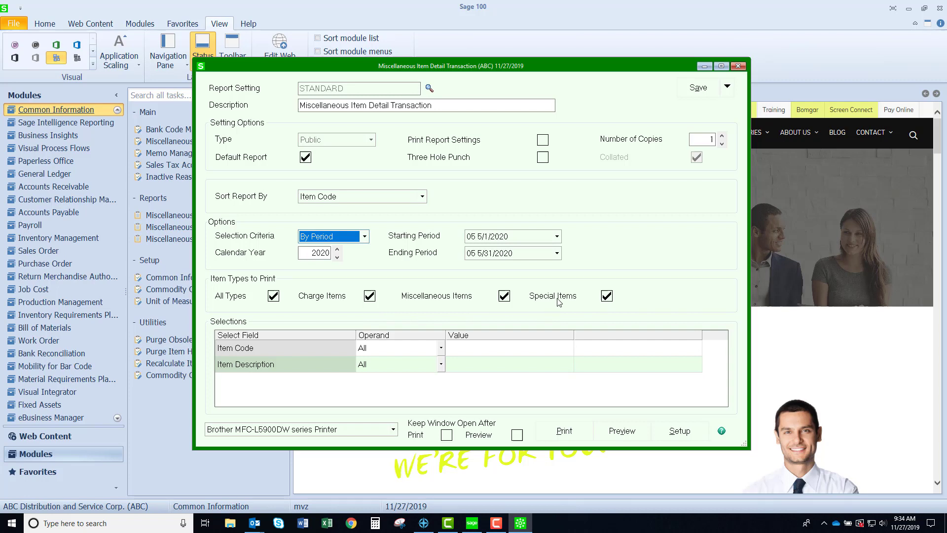
pyautogui.moveTo(624, 435)
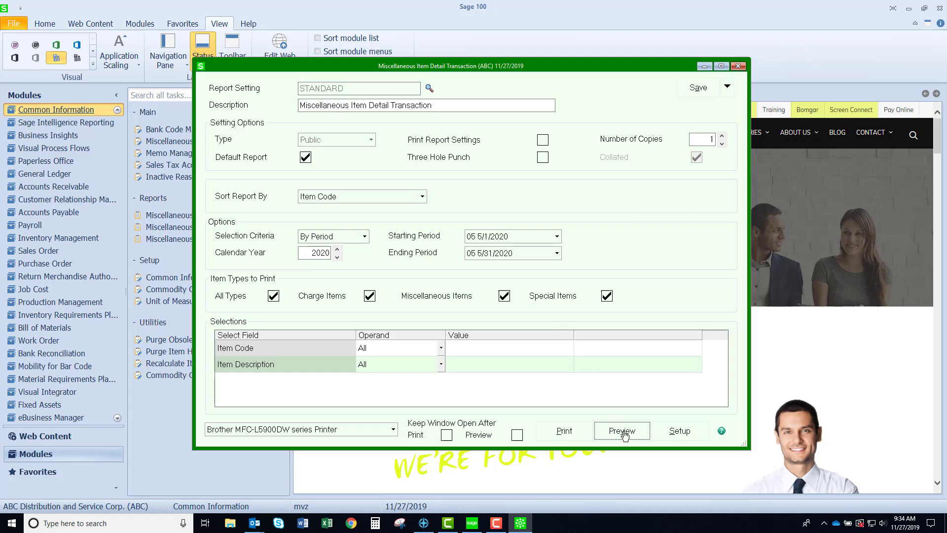
pyautogui.click(622, 431)
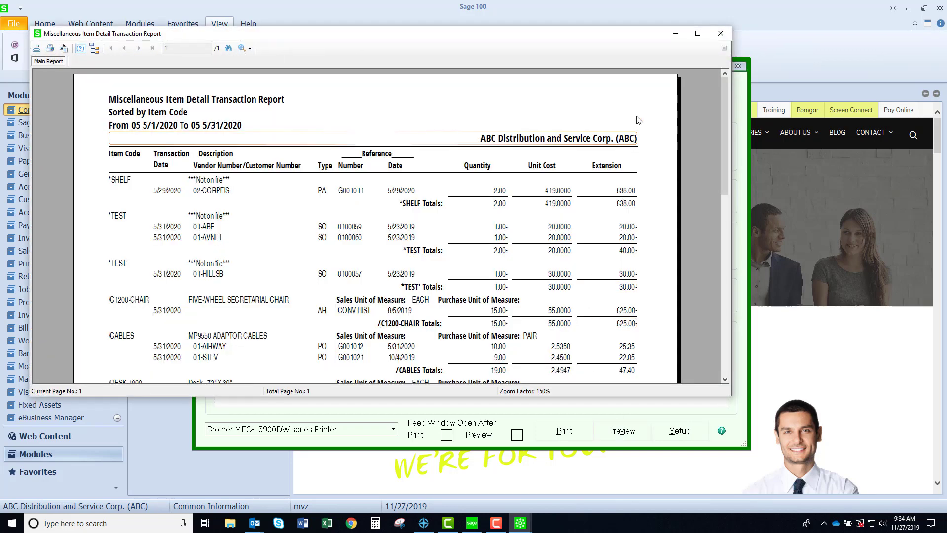
# - Close the Miscellaneous Item Detail Transaction report preview
pyautogui.click(698, 33)
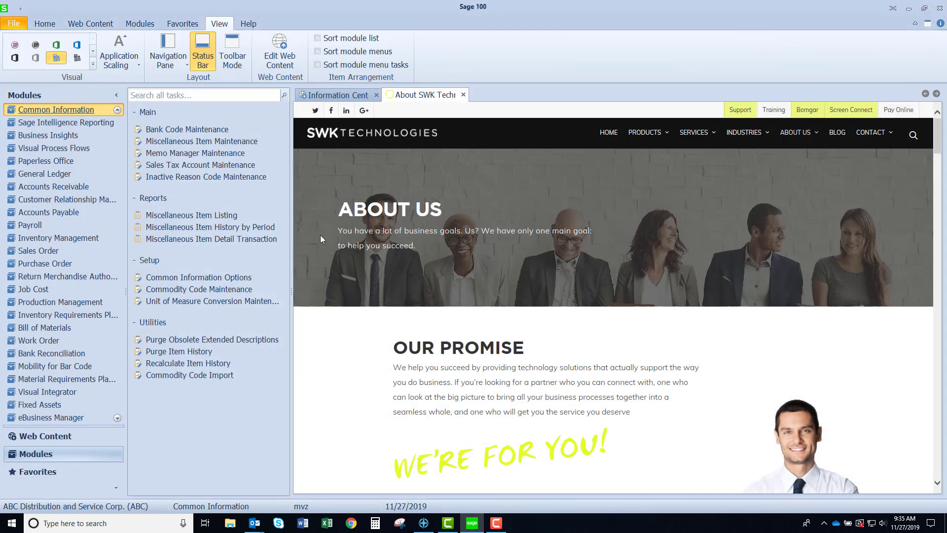
pyautogui.moveTo(198, 276)
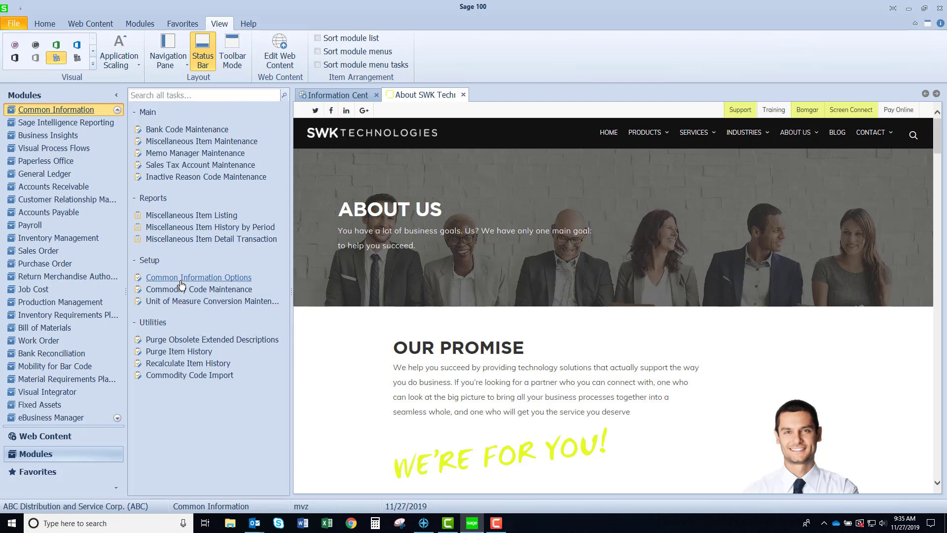
pyautogui.click(199, 276)
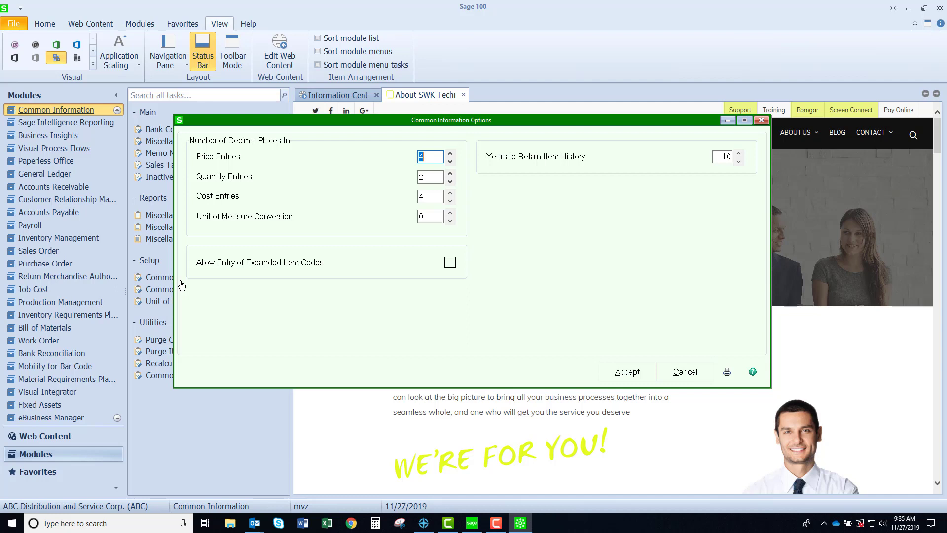
pyautogui.moveTo(203, 273)
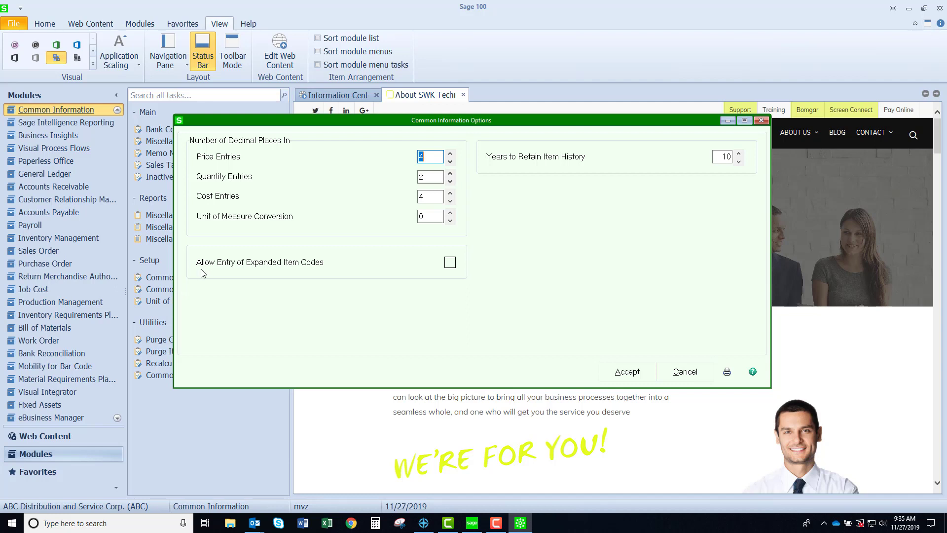
pyautogui.moveTo(248, 255)
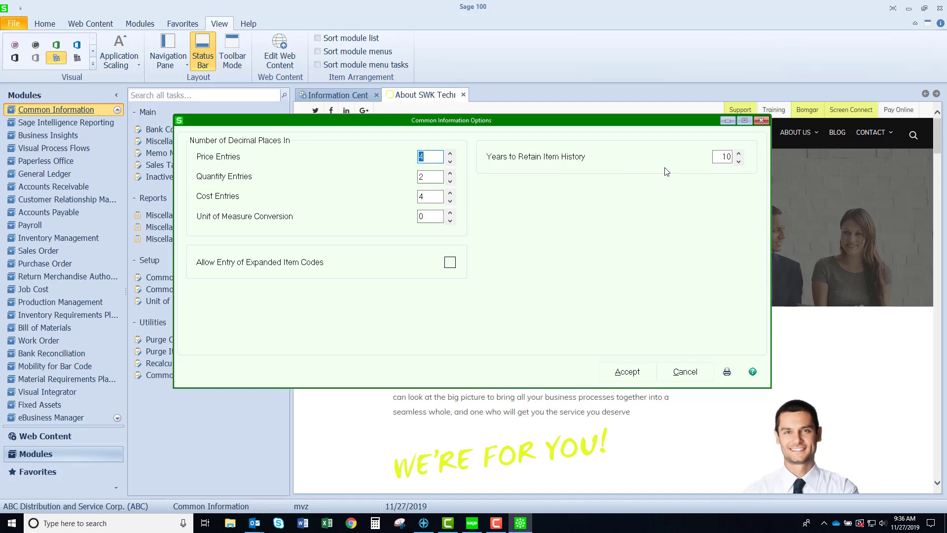
pyautogui.click(685, 372)
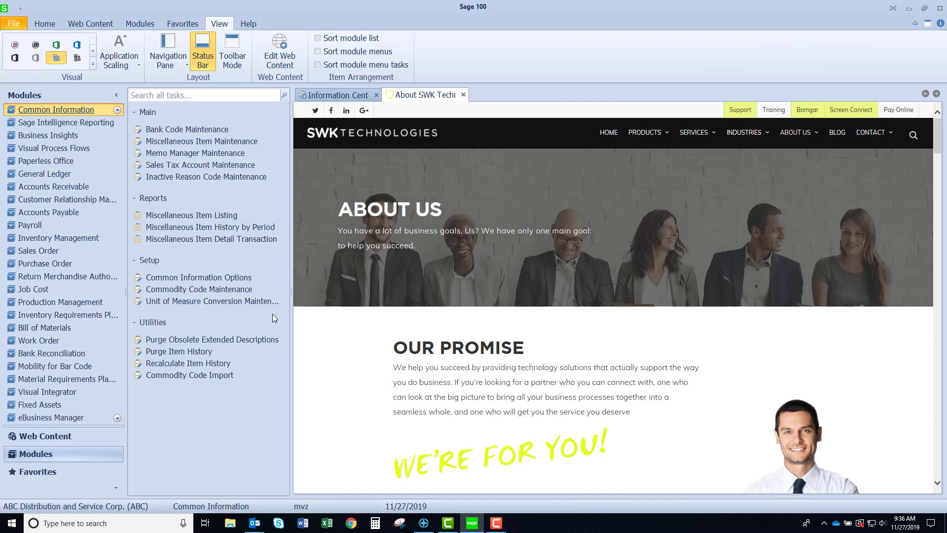
pyautogui.moveTo(199, 289)
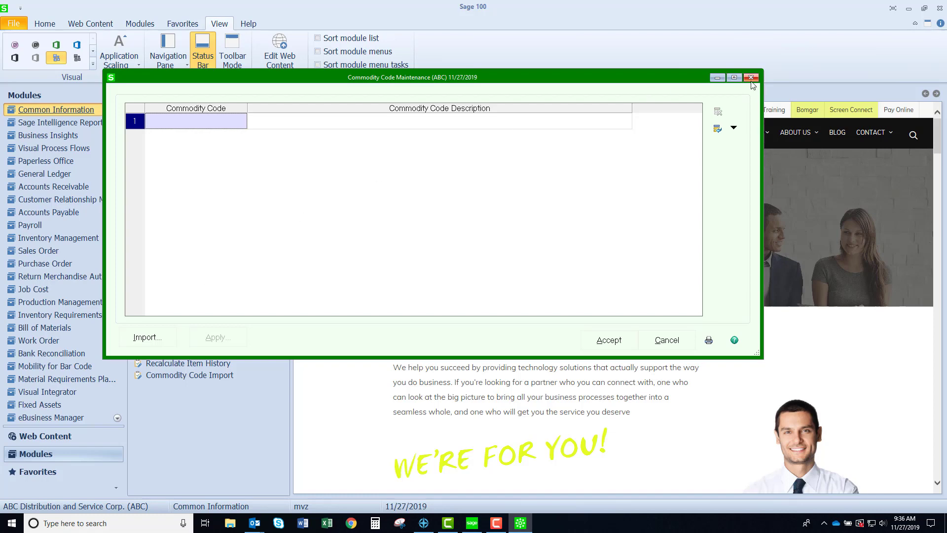
pyautogui.click(751, 77)
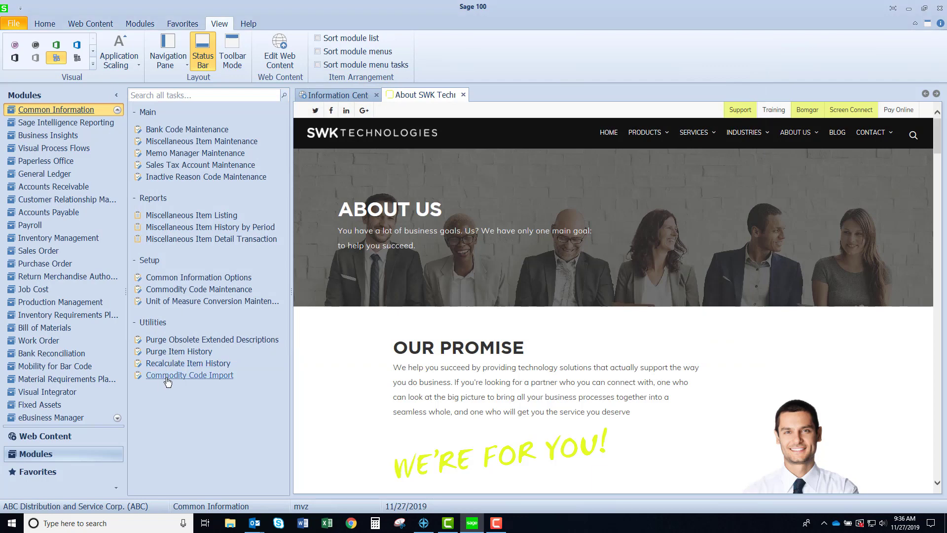
pyautogui.click(190, 375)
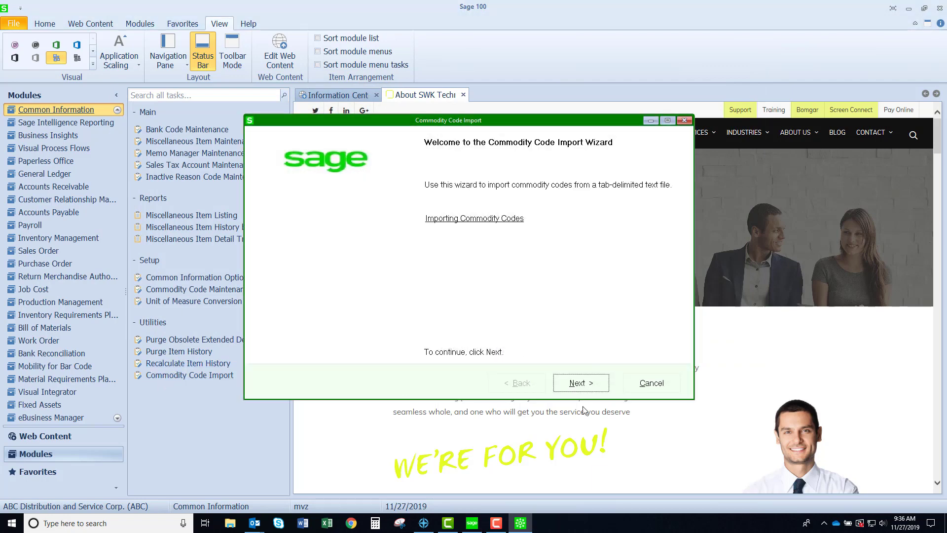
pyautogui.click(580, 383)
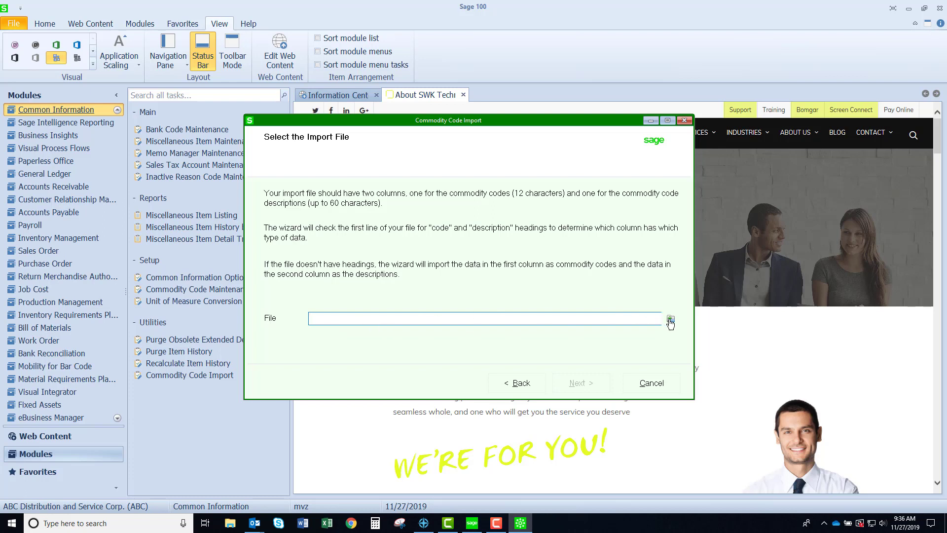
pyautogui.moveTo(670, 320)
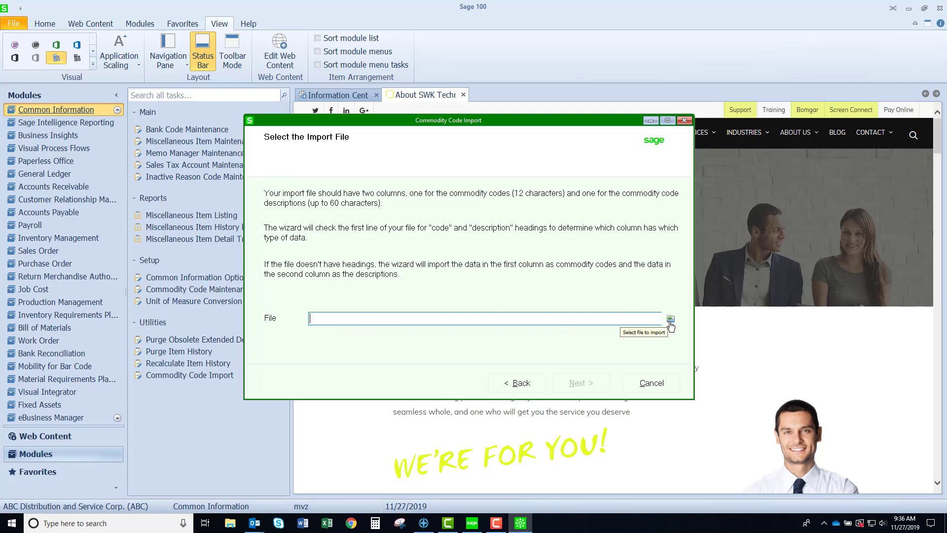
pyautogui.moveTo(649, 206)
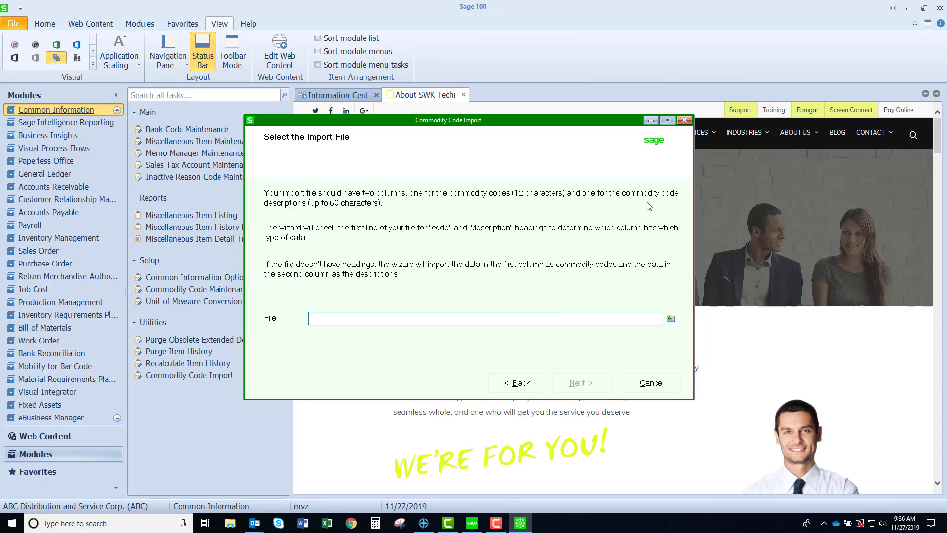
pyautogui.click(651, 383)
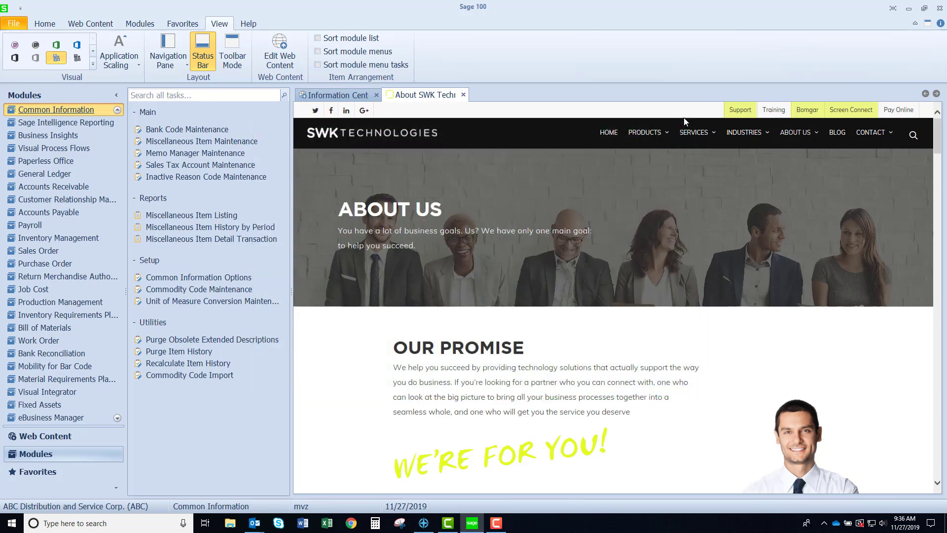
pyautogui.moveTo(212, 301)
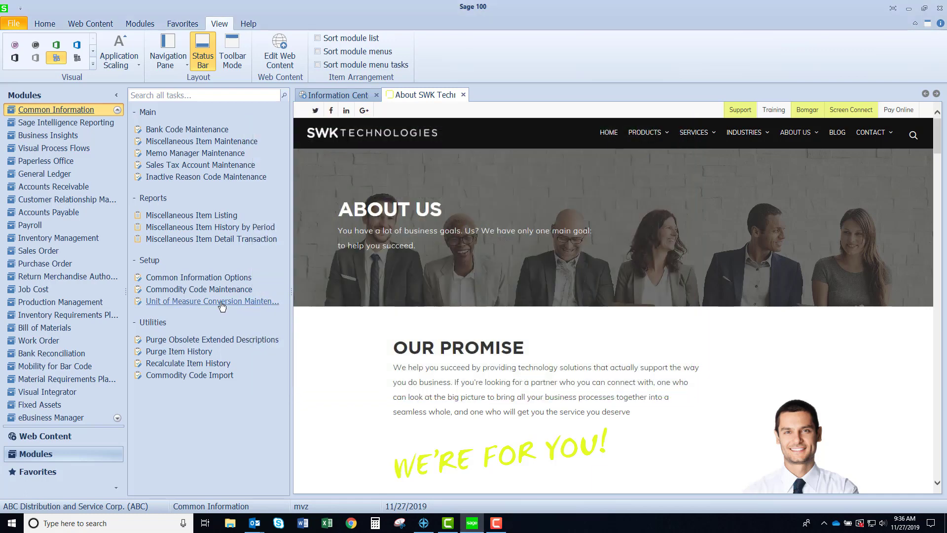
pyautogui.click(212, 301)
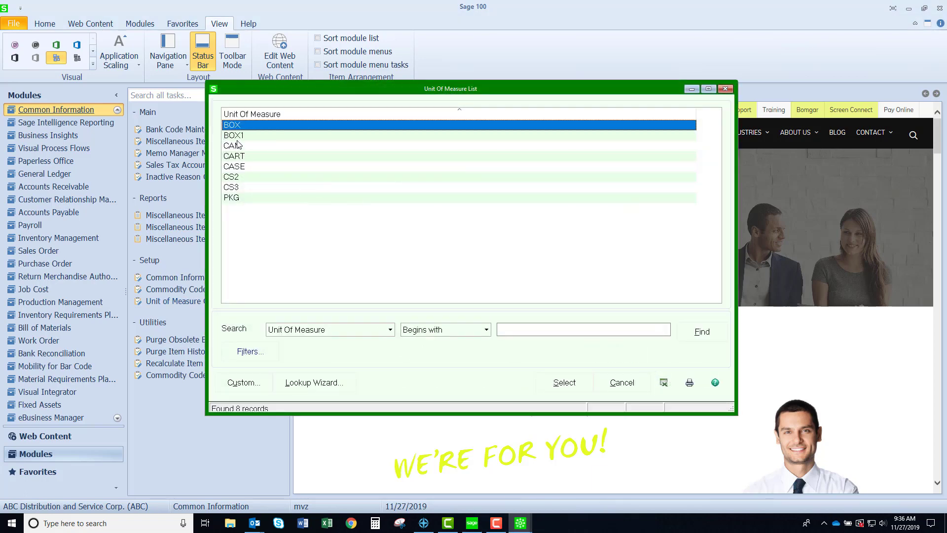
pyautogui.doubleClick(233, 135)
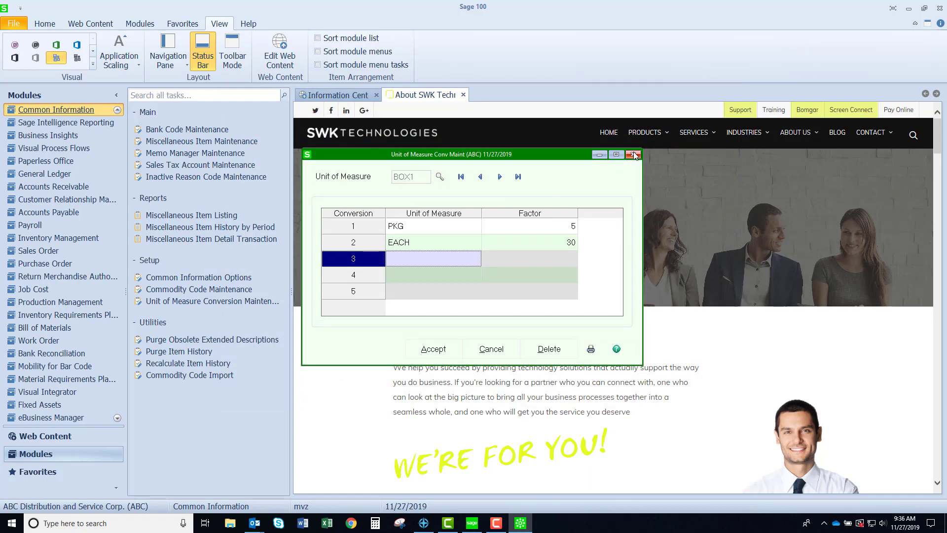
pyautogui.click(633, 155)
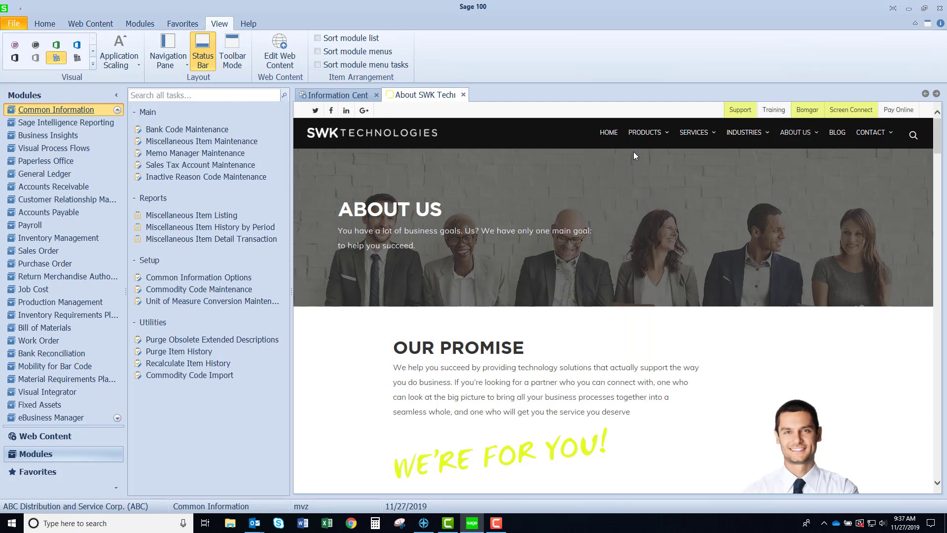
pyautogui.moveTo(225, 338)
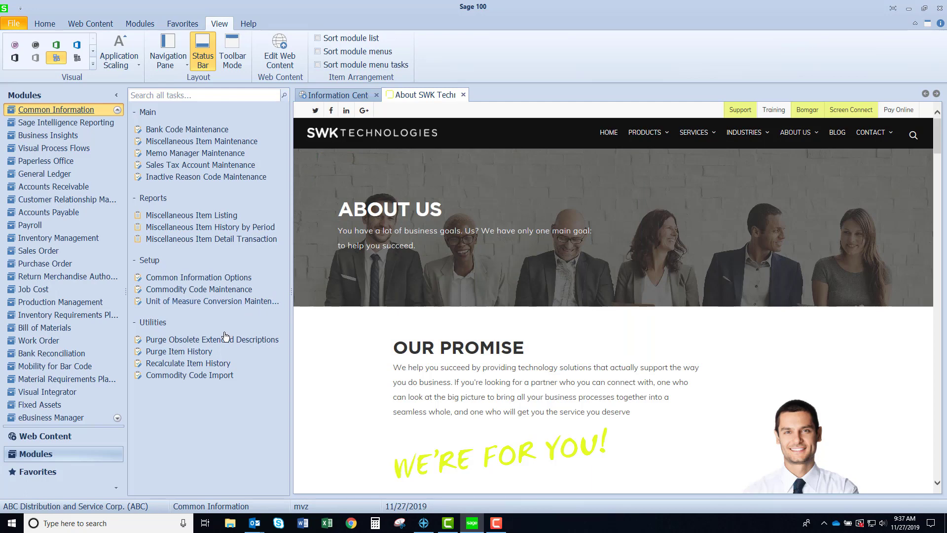
pyautogui.moveTo(213, 338)
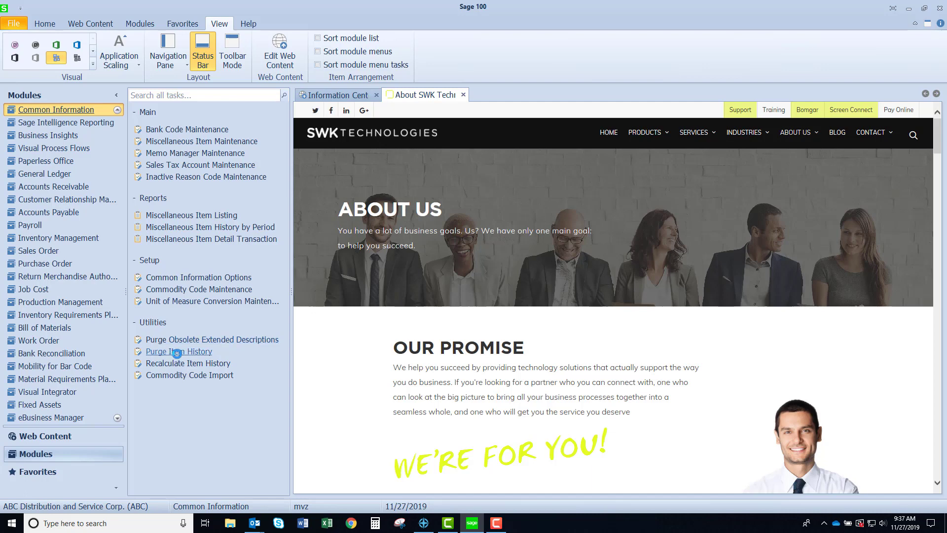
pyautogui.click(179, 351)
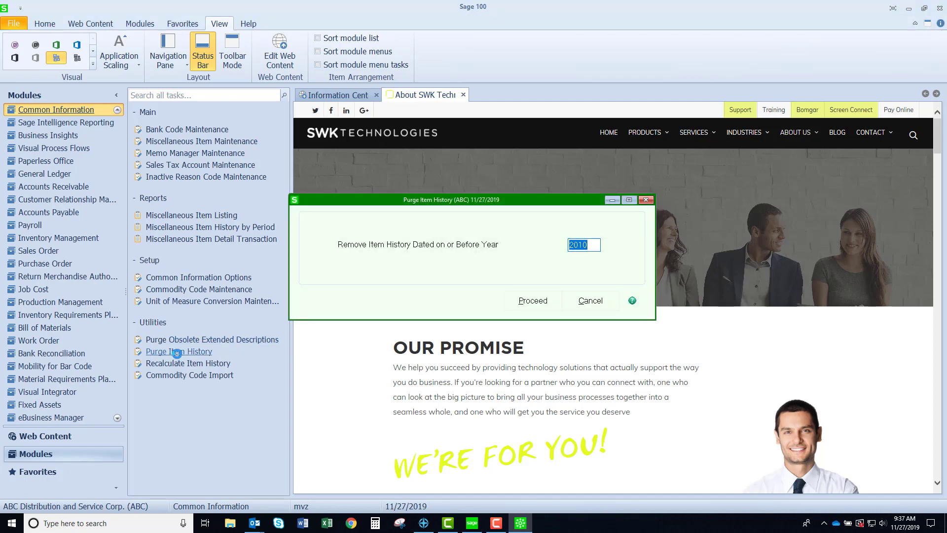
pyautogui.write('2015')
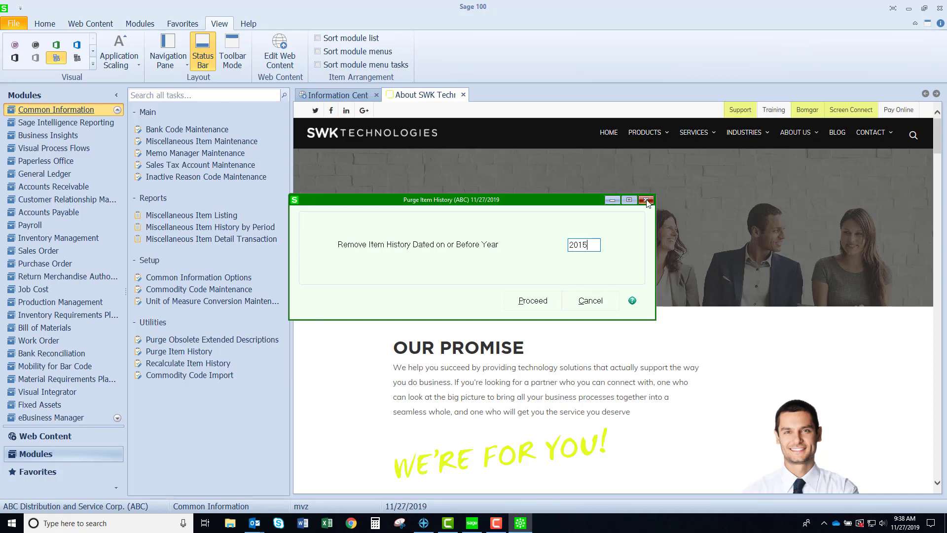
pyautogui.click(645, 200)
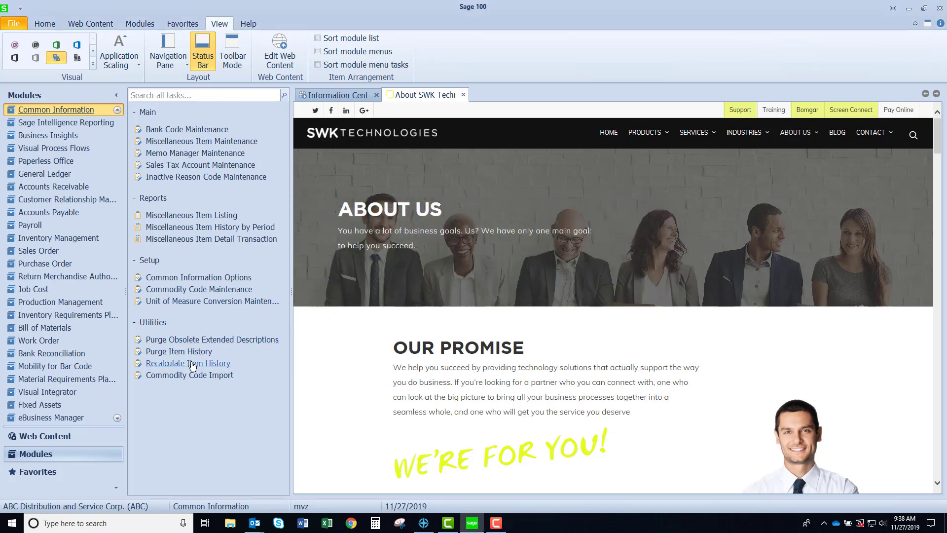
pyautogui.moveTo(187, 363)
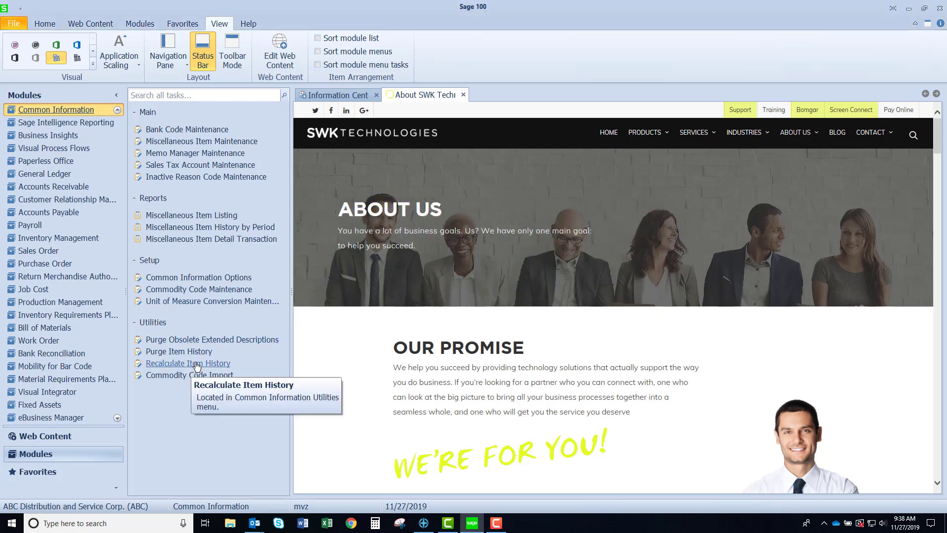
pyautogui.click(187, 364)
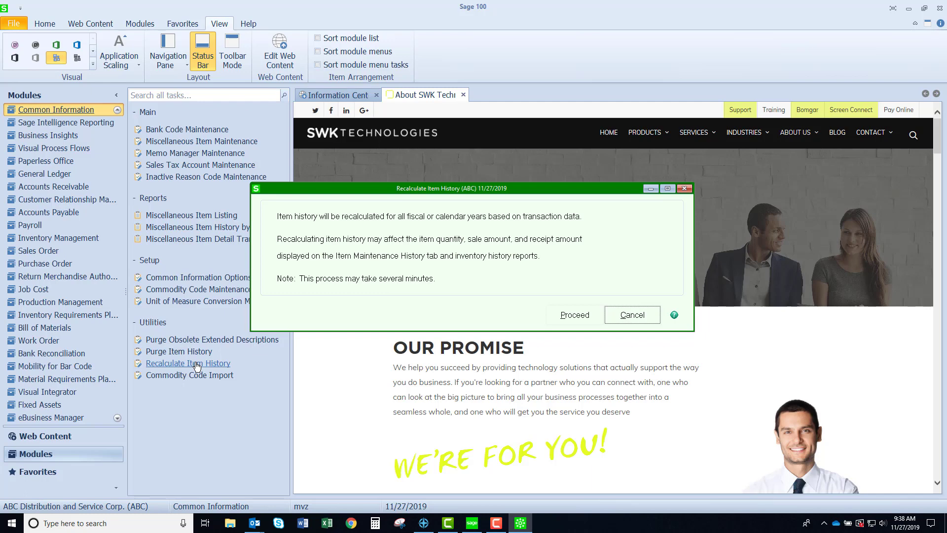
pyautogui.click(631, 315)
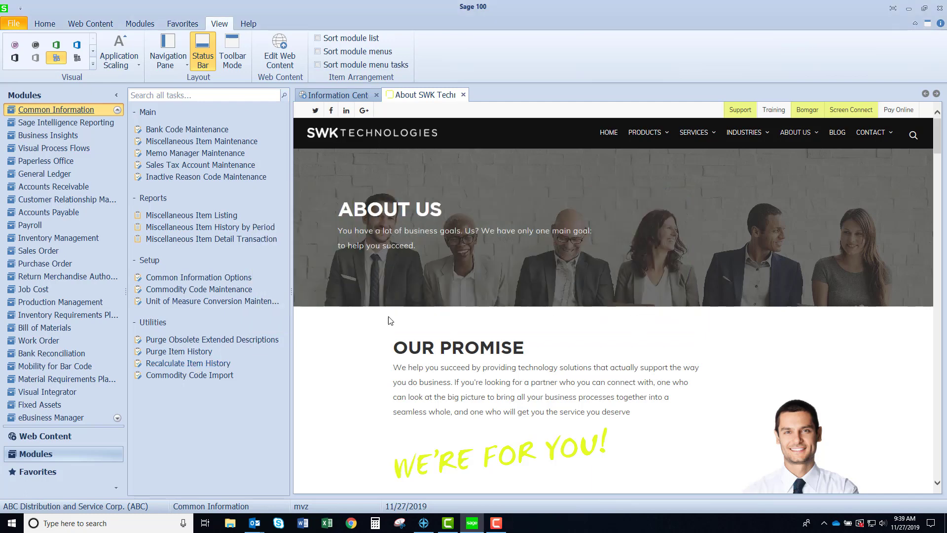
pyautogui.moveTo(189, 375)
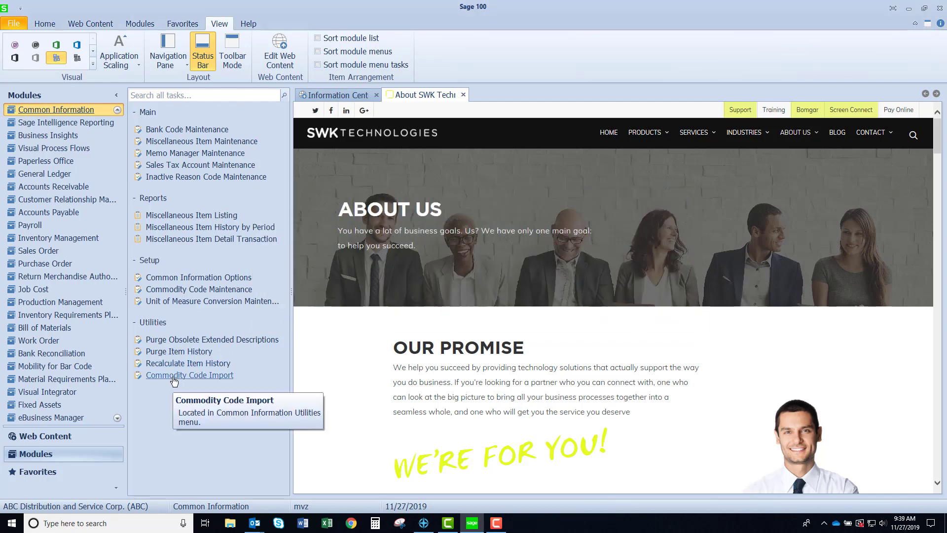